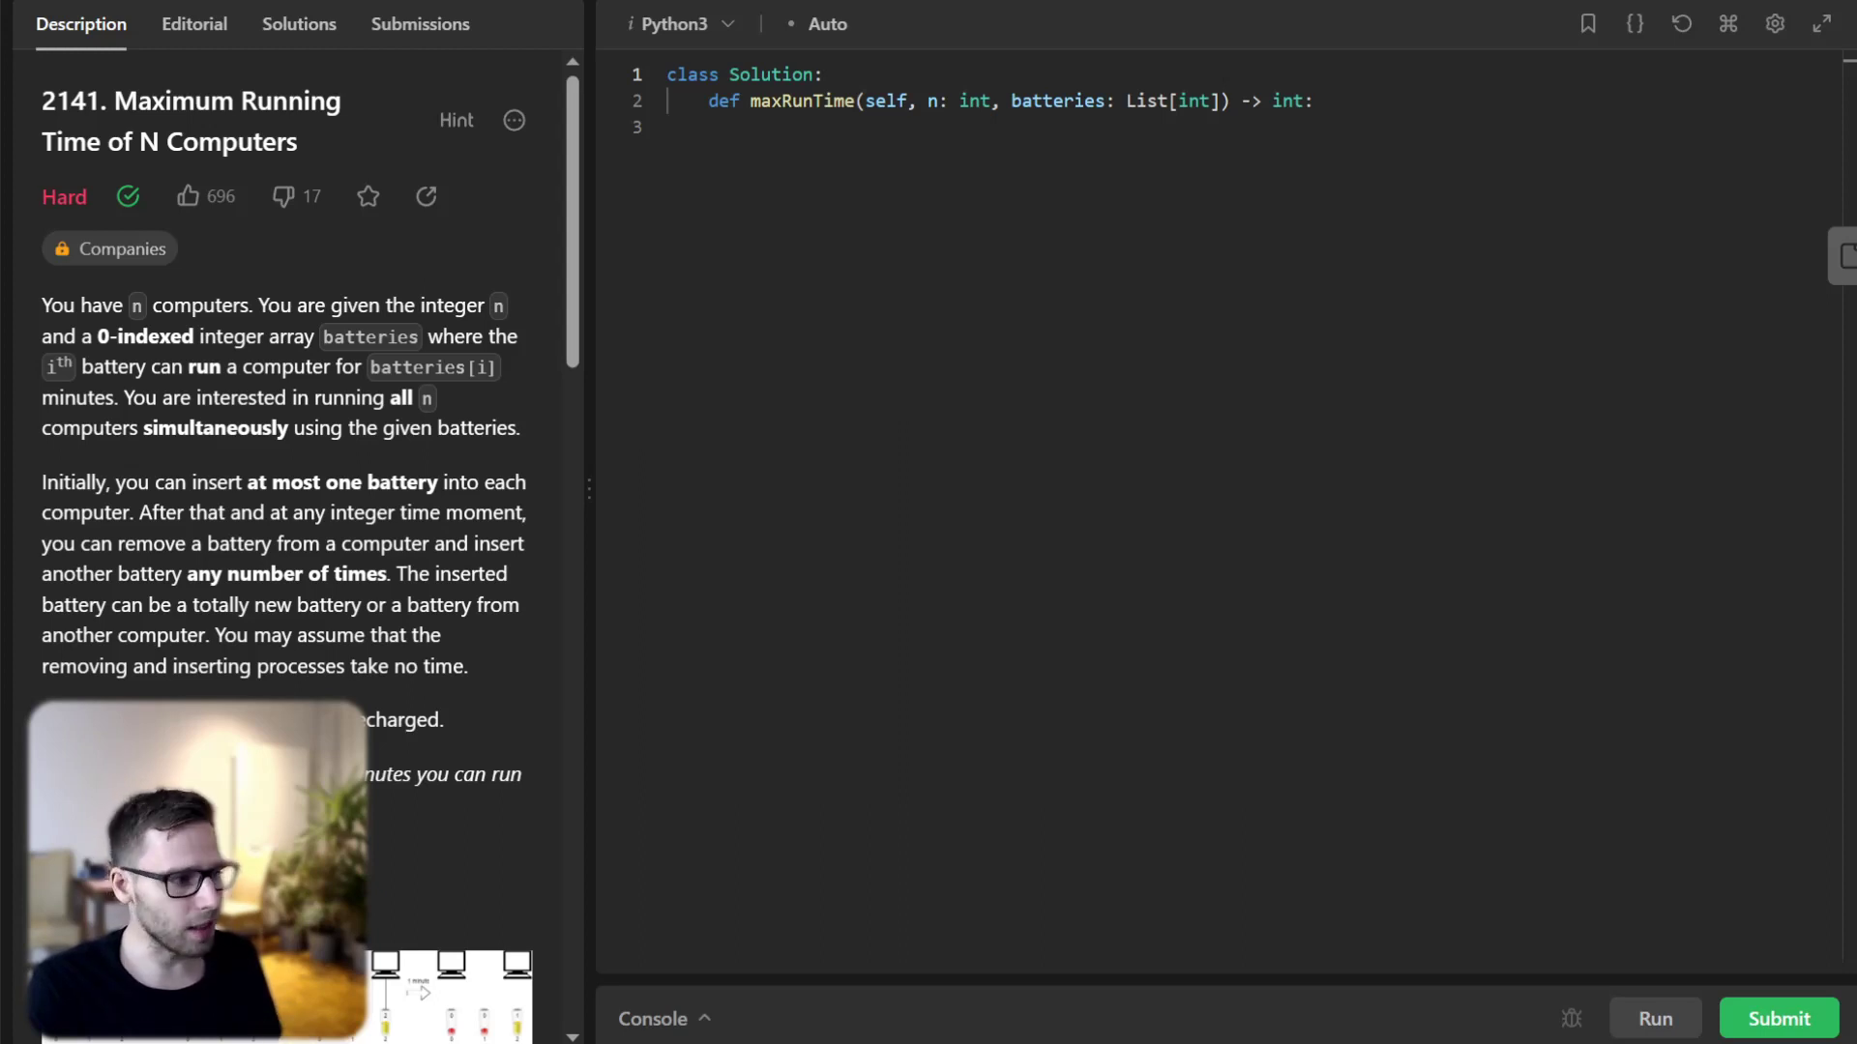
- Set the binary-search bounds left and right, with right = sum(batteries) // n
{"action": "scroll", "scroll_direction": "down", "scroll_amount": 3}
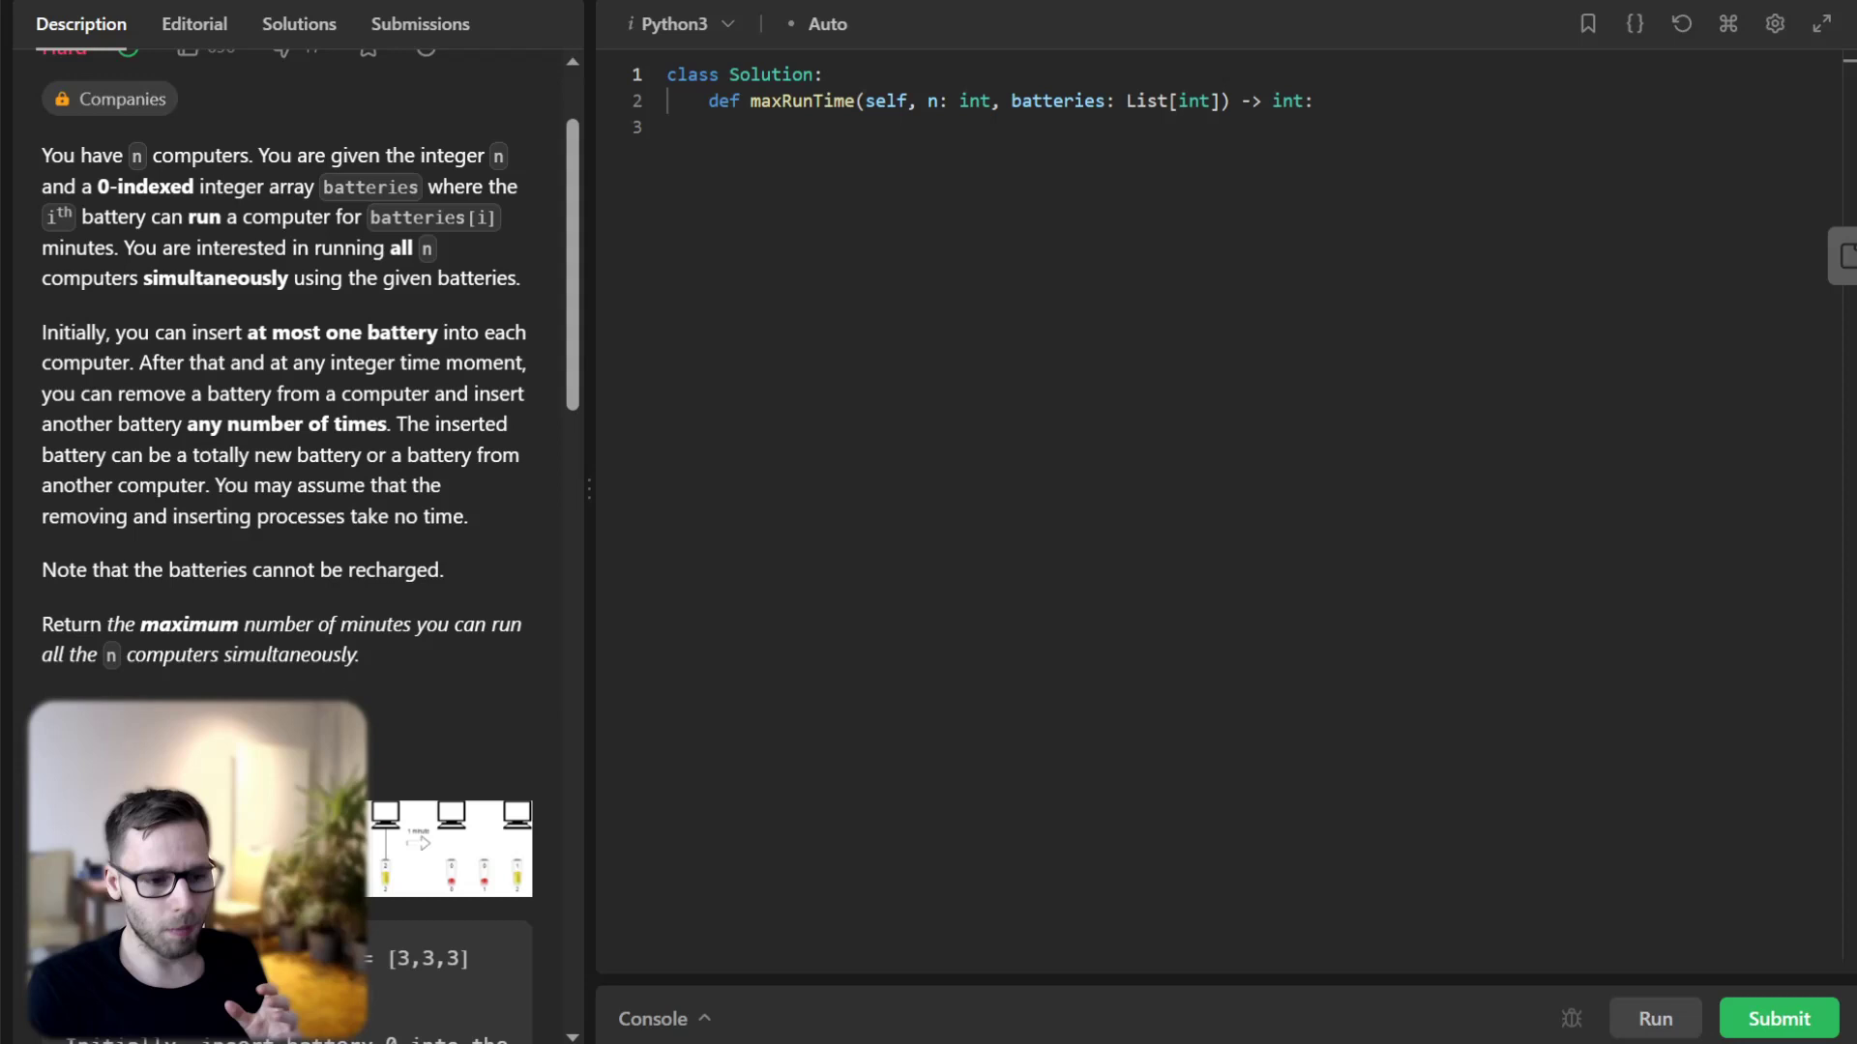
{"action": "scroll", "scroll_direction": "down", "scroll_amount": 3}
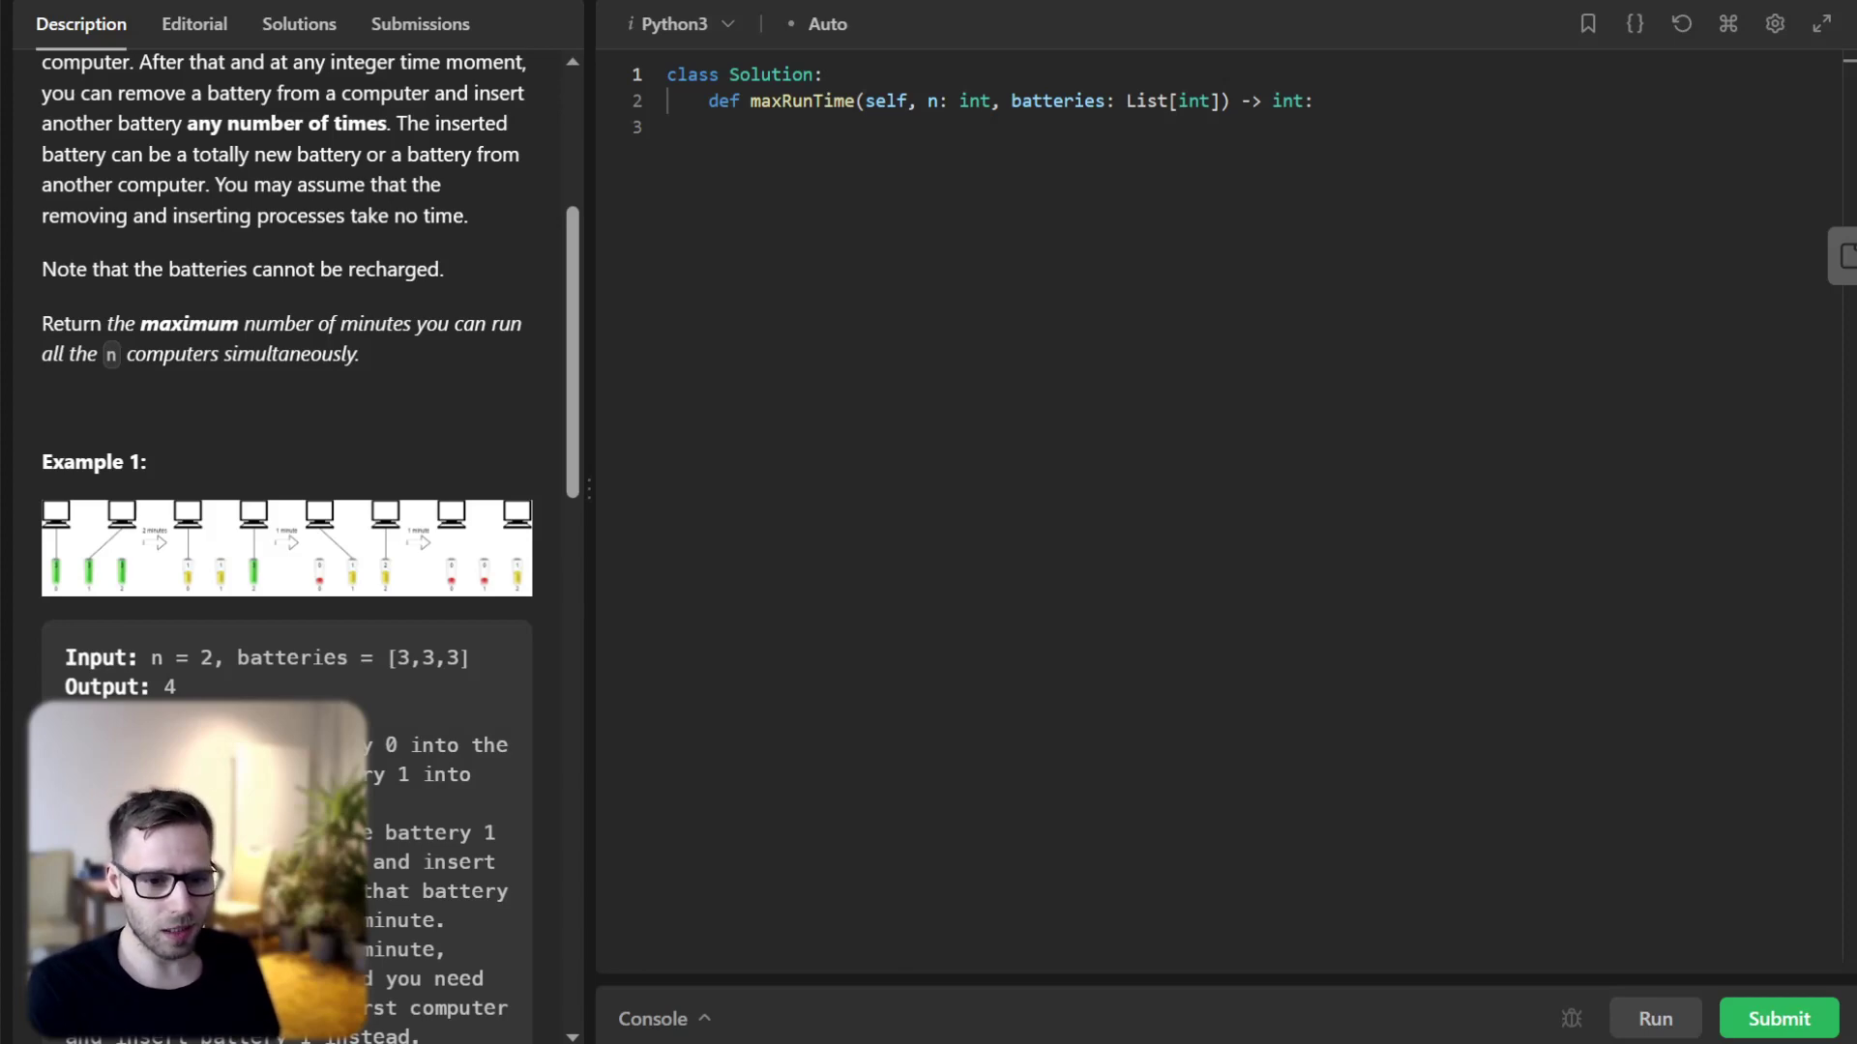
{"action": "scroll", "scroll_direction": "down", "scroll_amount": 3}
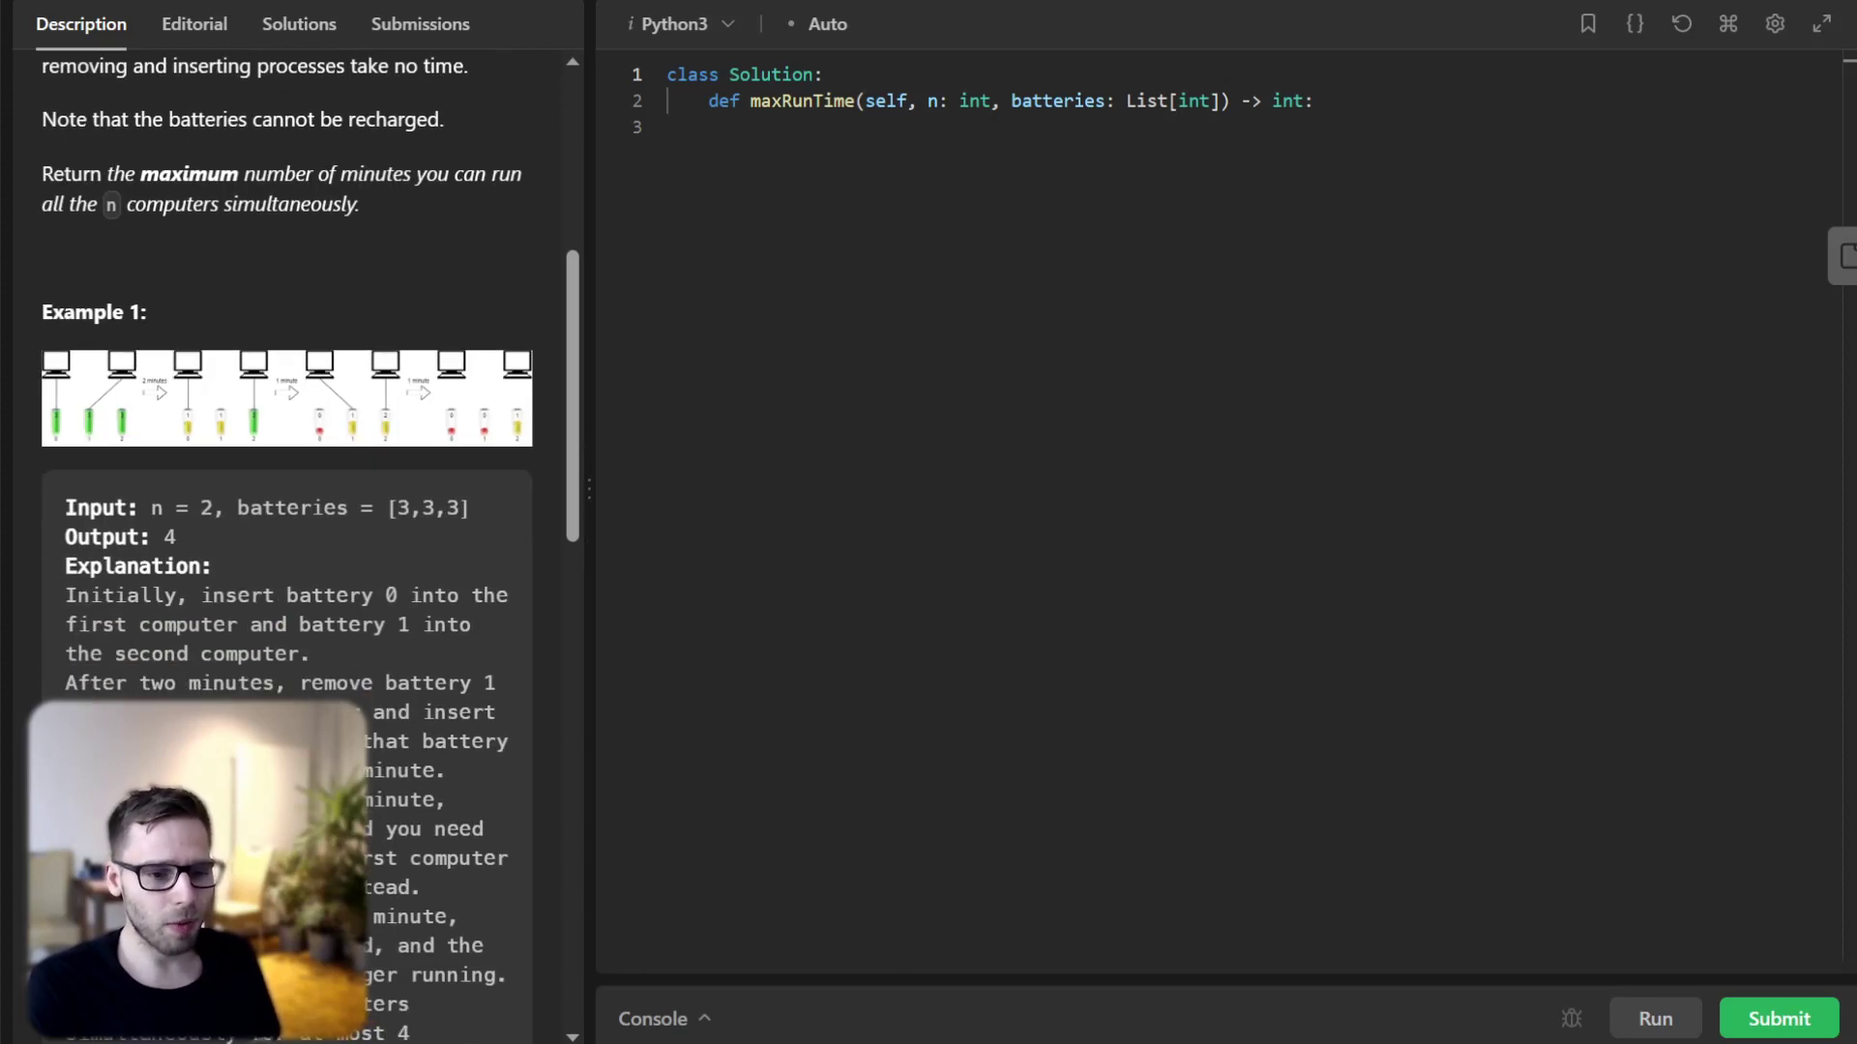
{"action": "scroll", "scroll_direction": "up", "scroll_amount": 3}
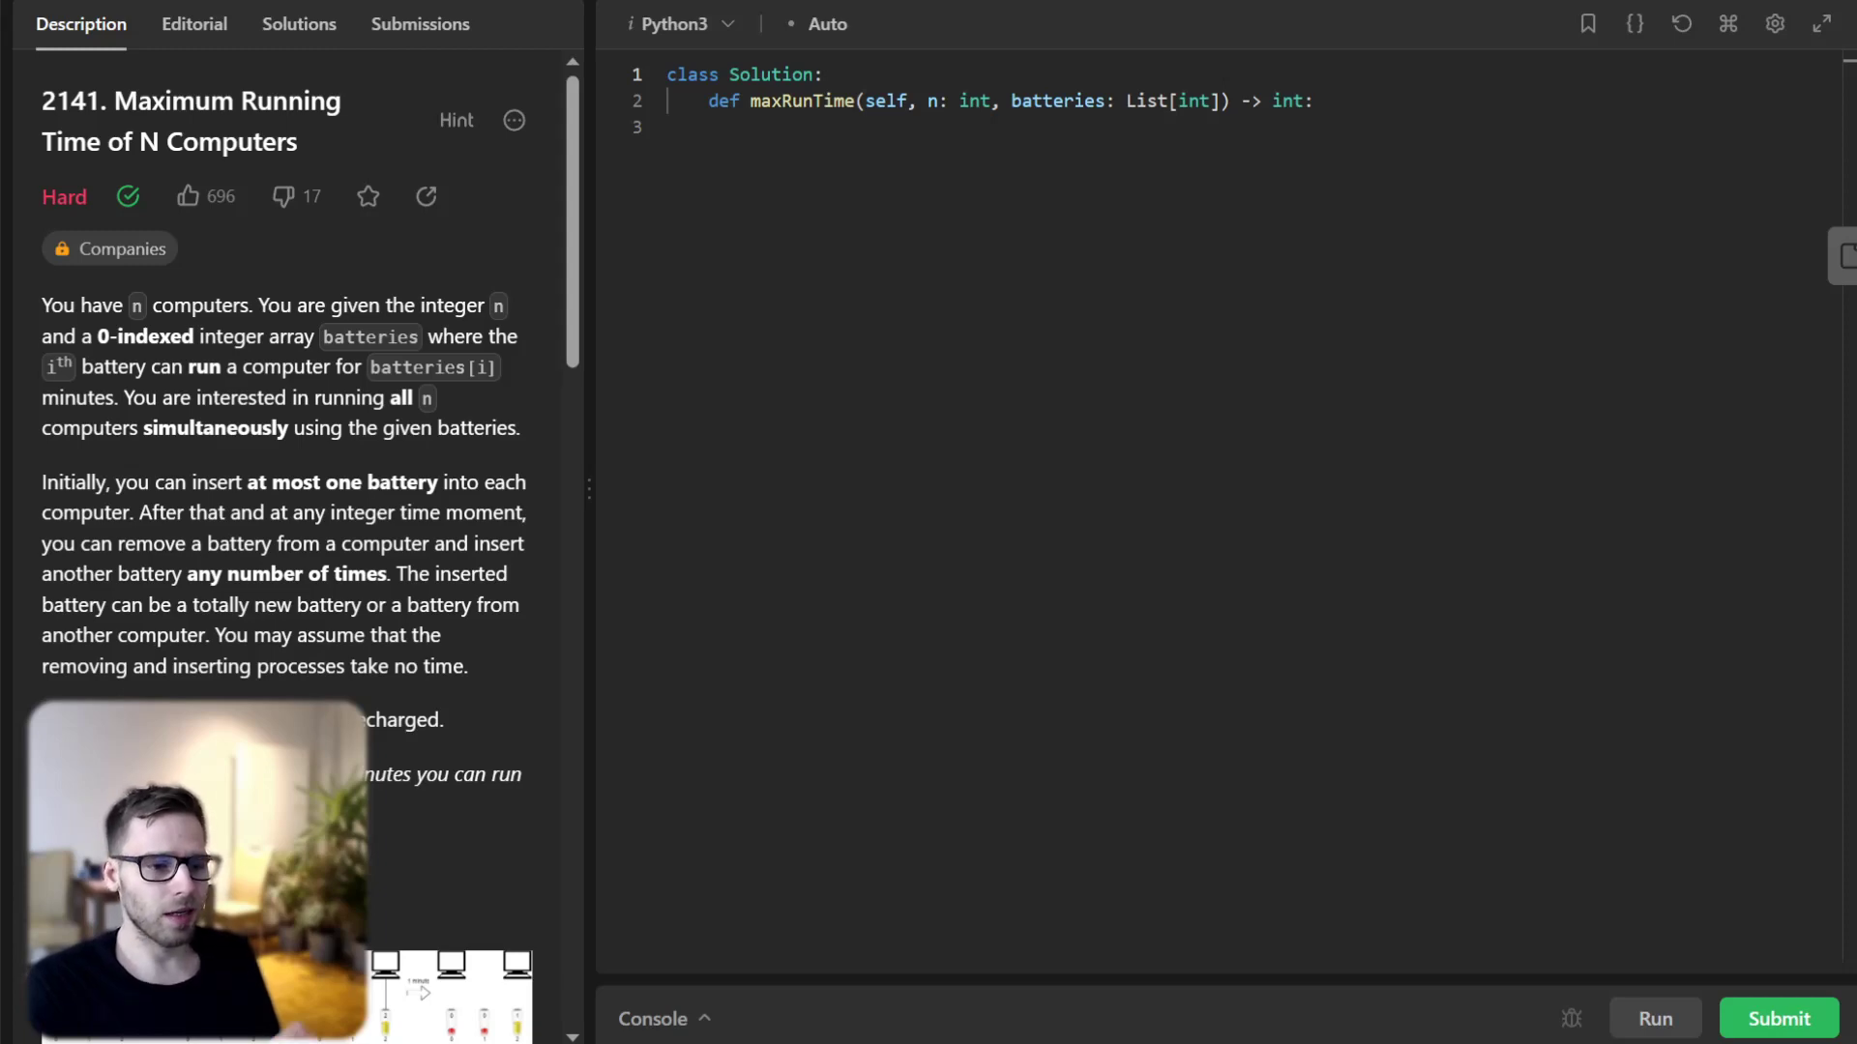
{"action": "scroll", "scroll_direction": "down", "scroll_amount": 3}
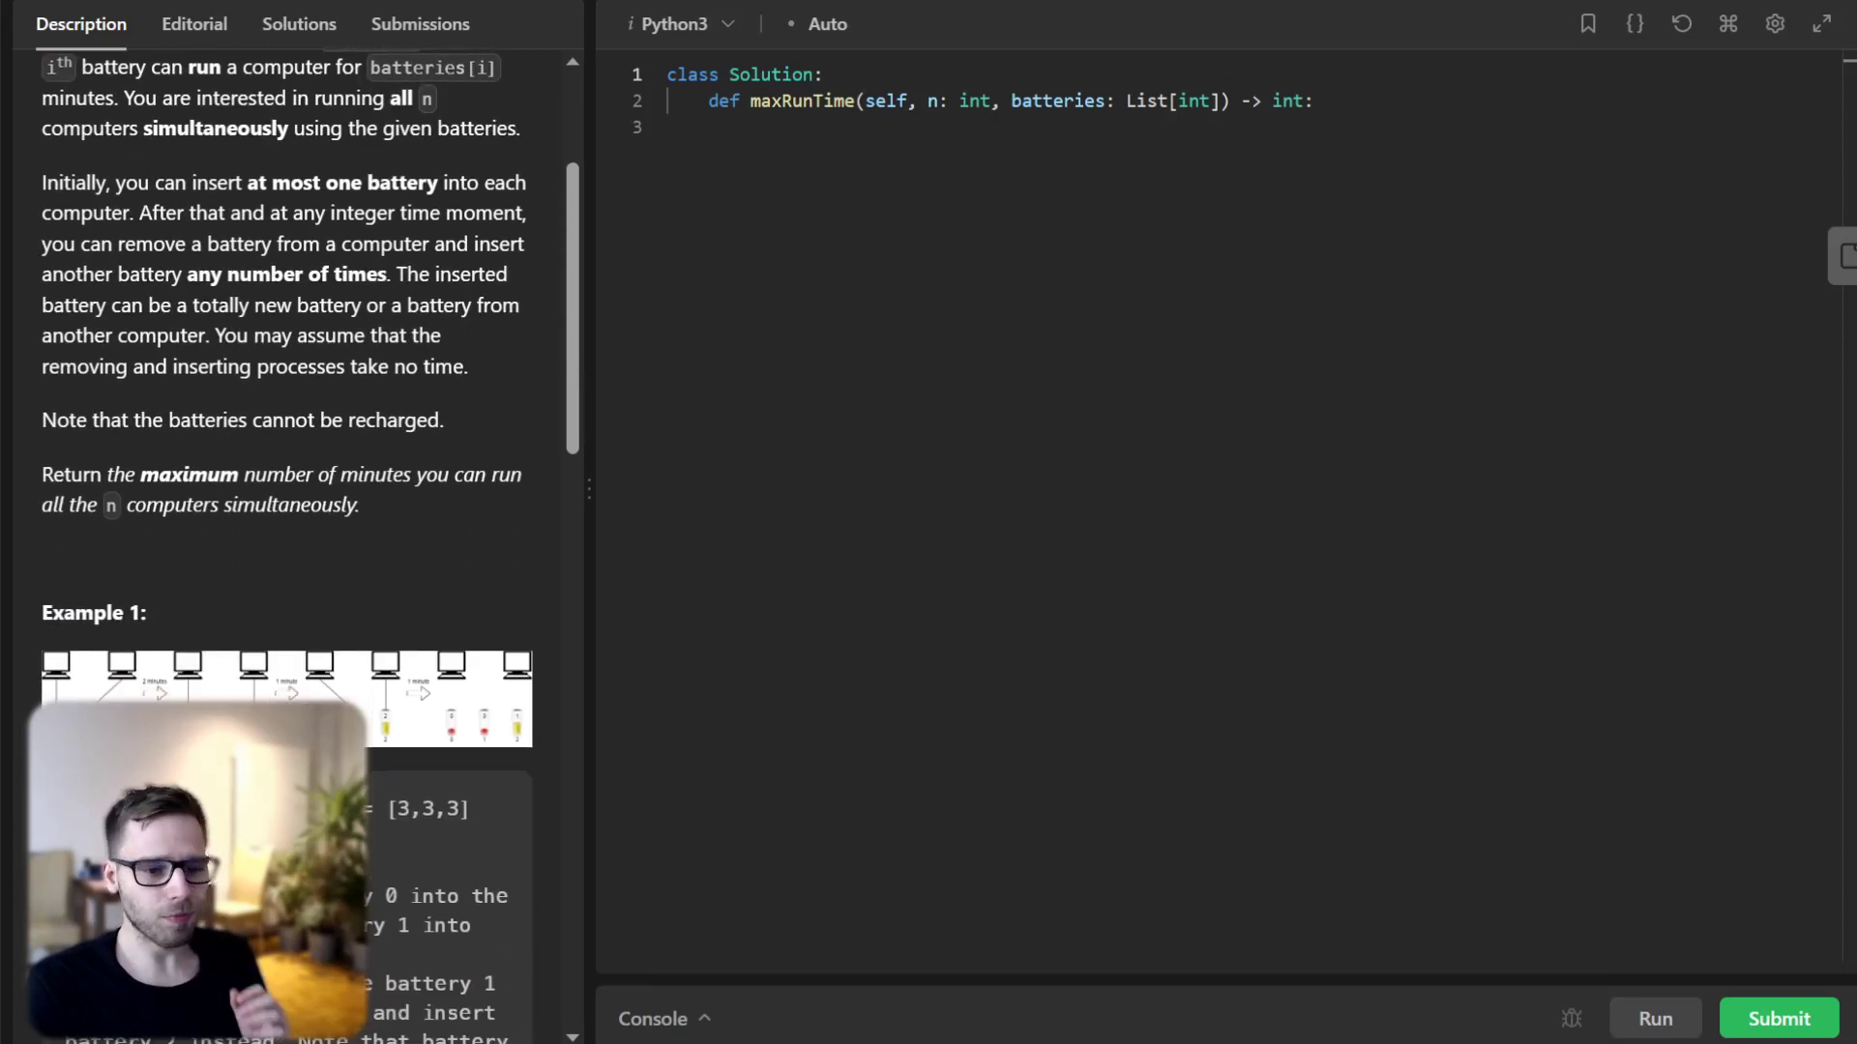
{"action": "scroll", "scroll_direction": "down", "scroll_amount": 3}
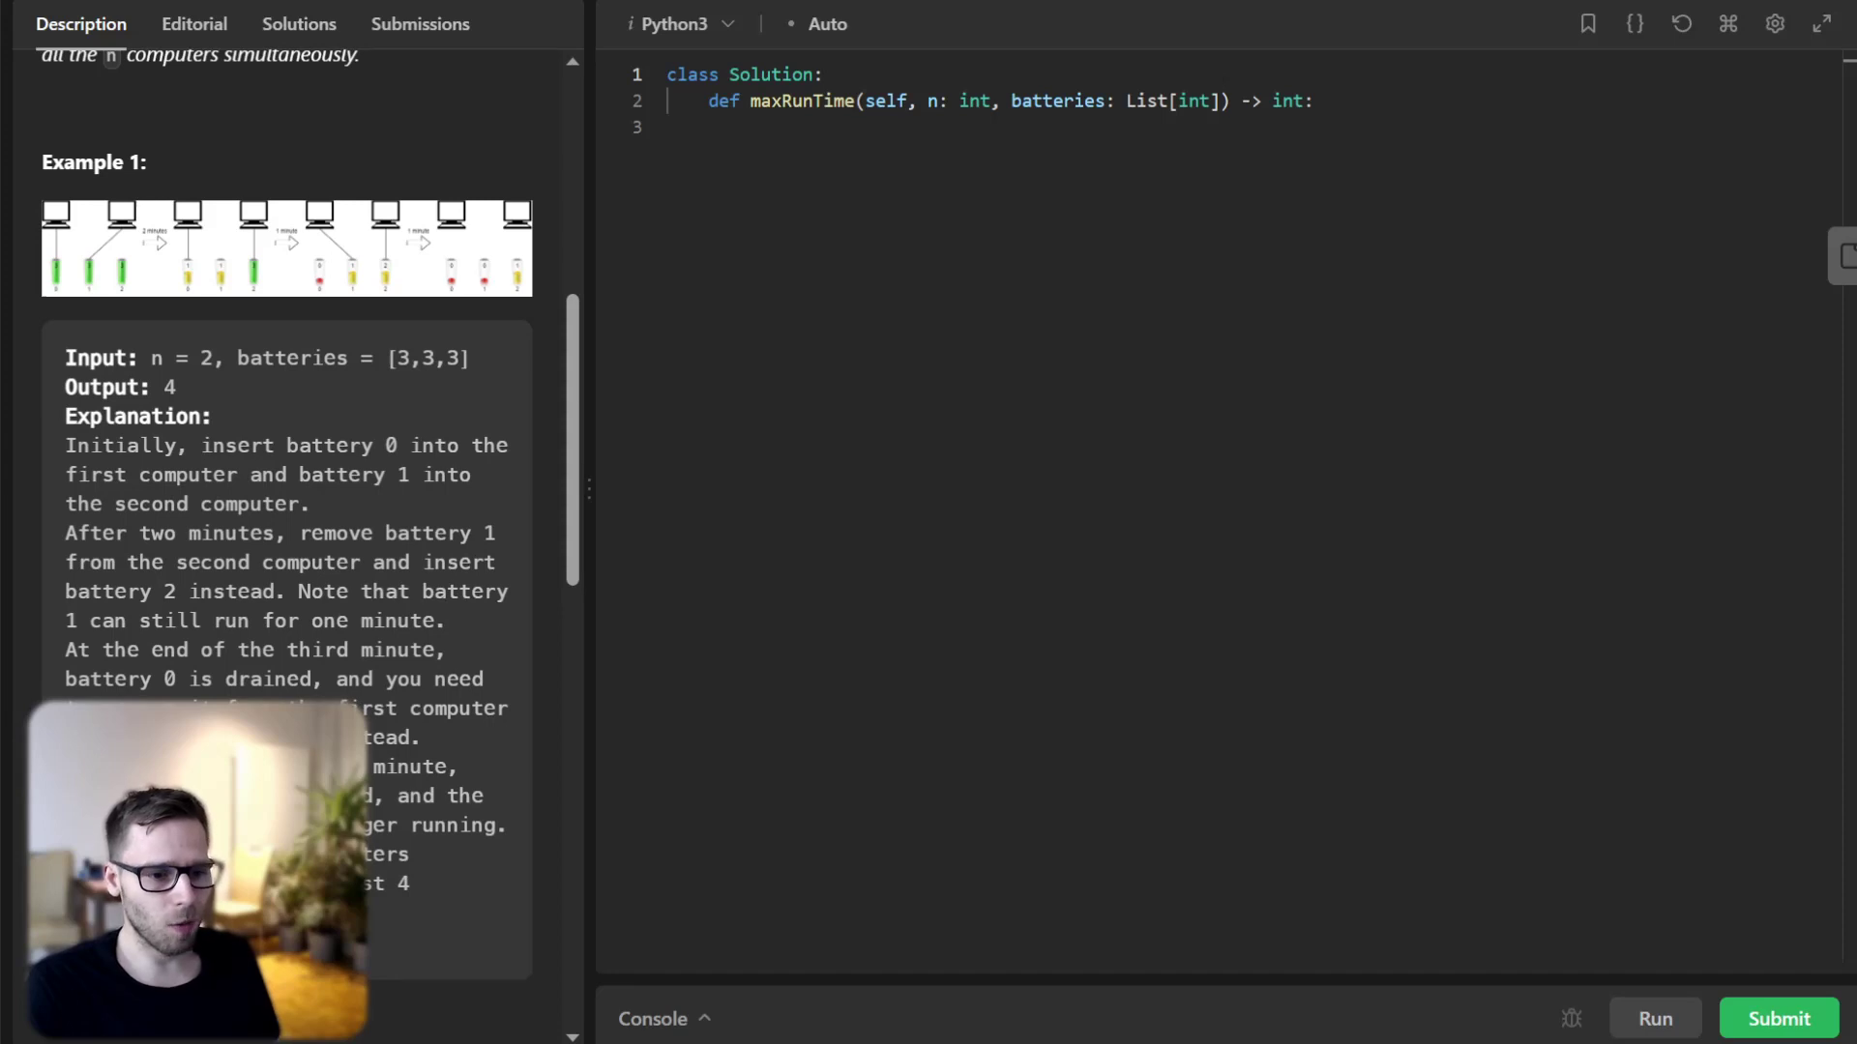
{"action": "scroll", "scroll_direction": "down", "scroll_amount": 3}
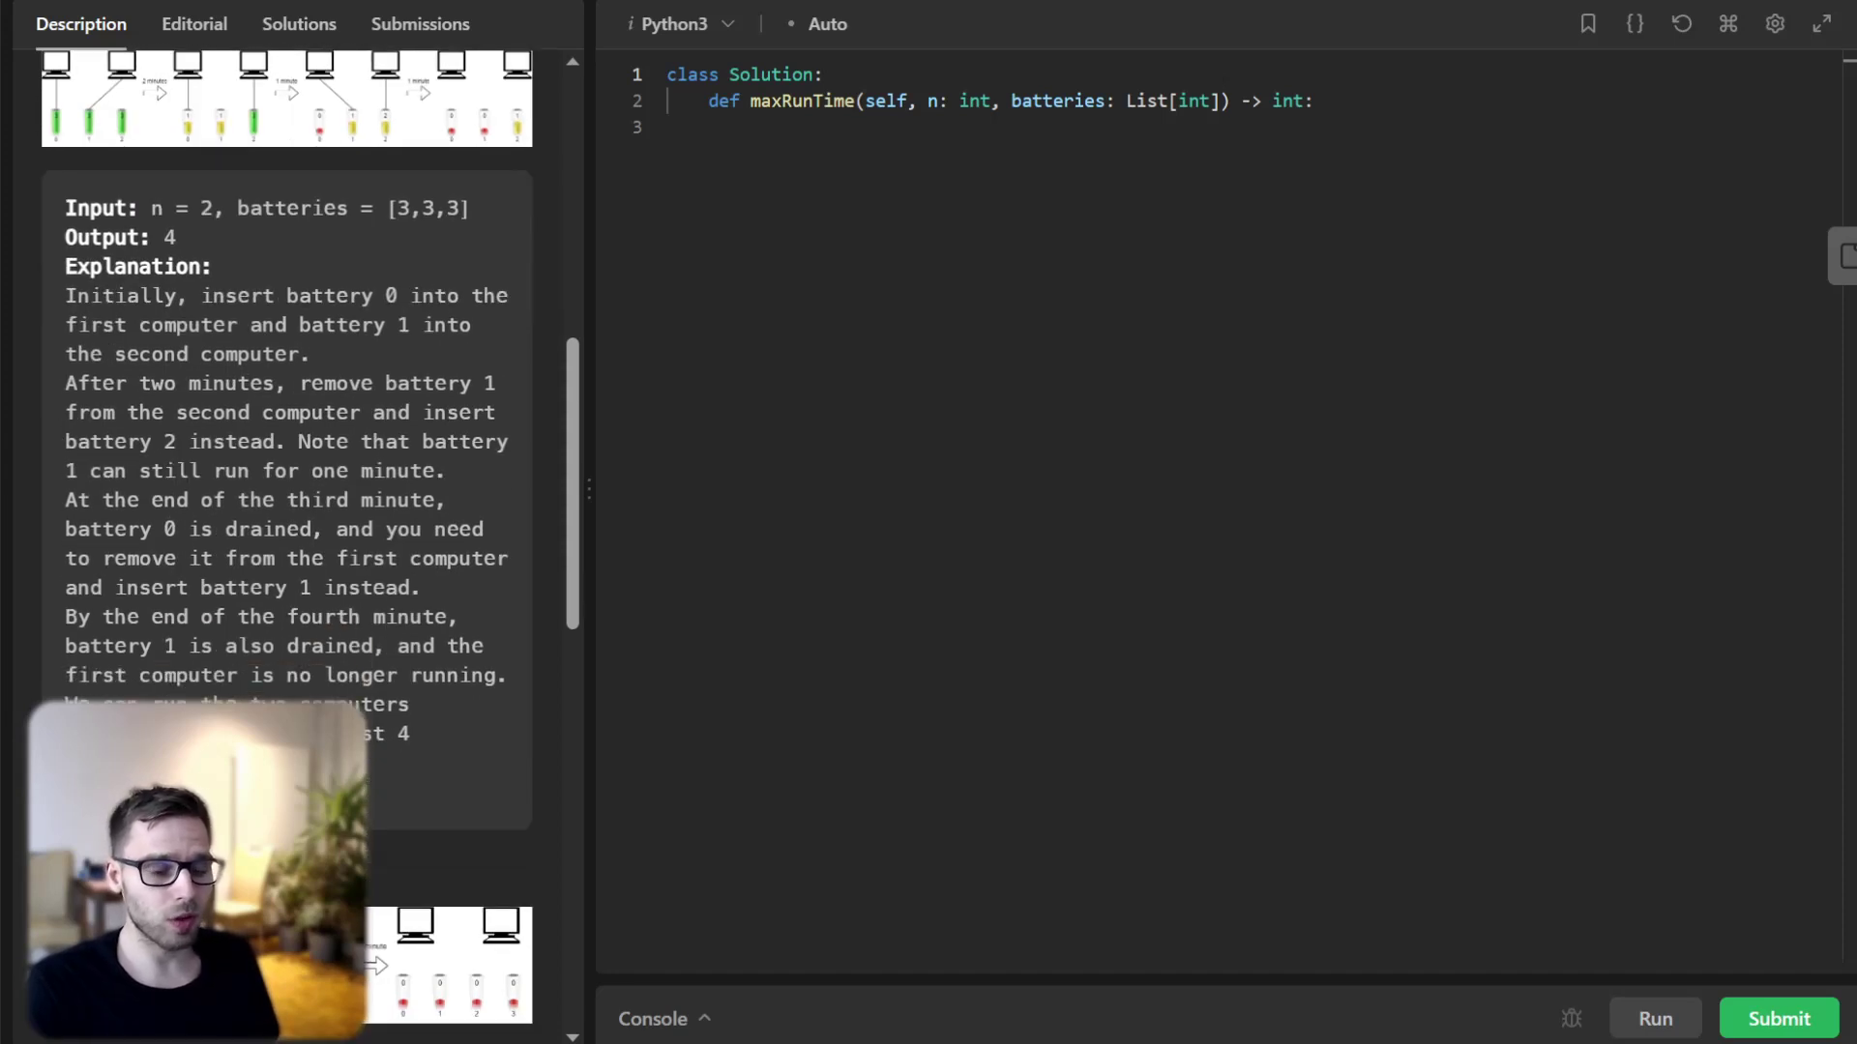
{"action": "scroll", "scroll_direction": "up", "scroll_amount": 3}
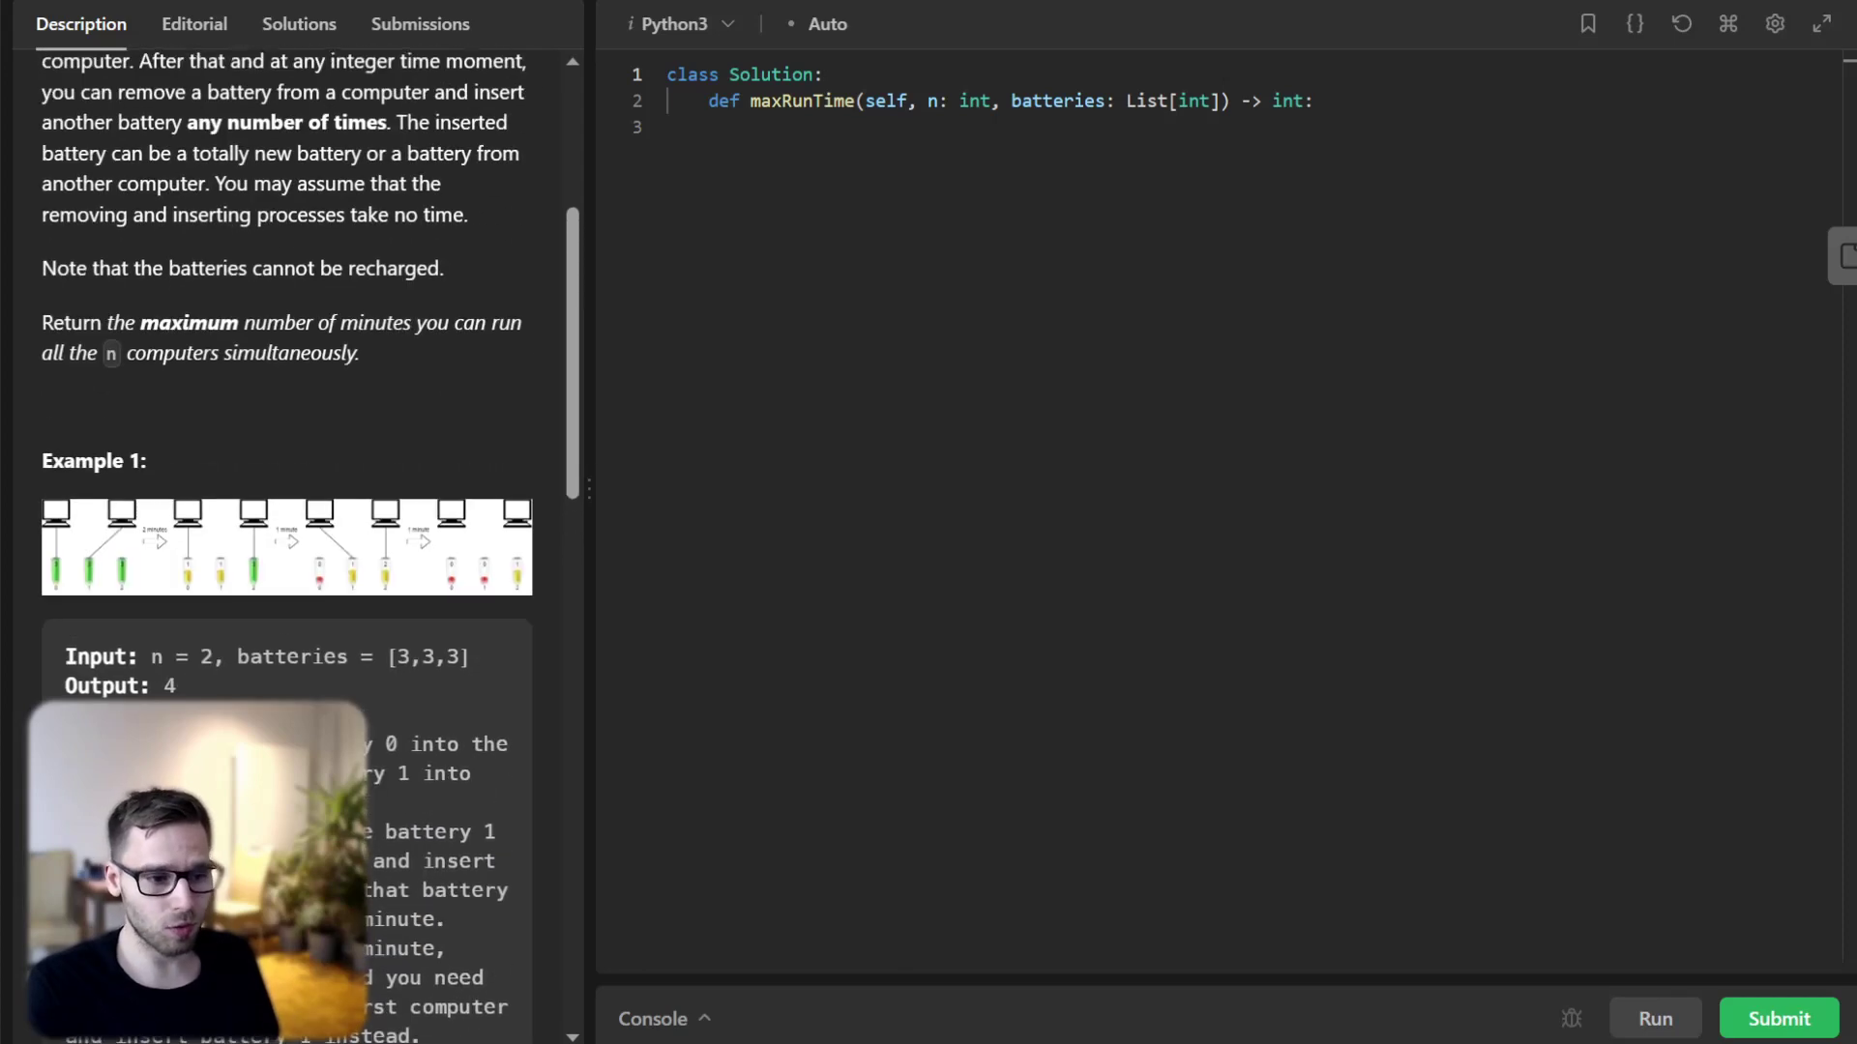
{"action": "scroll", "scroll_direction": "up", "scroll_amount": 3}
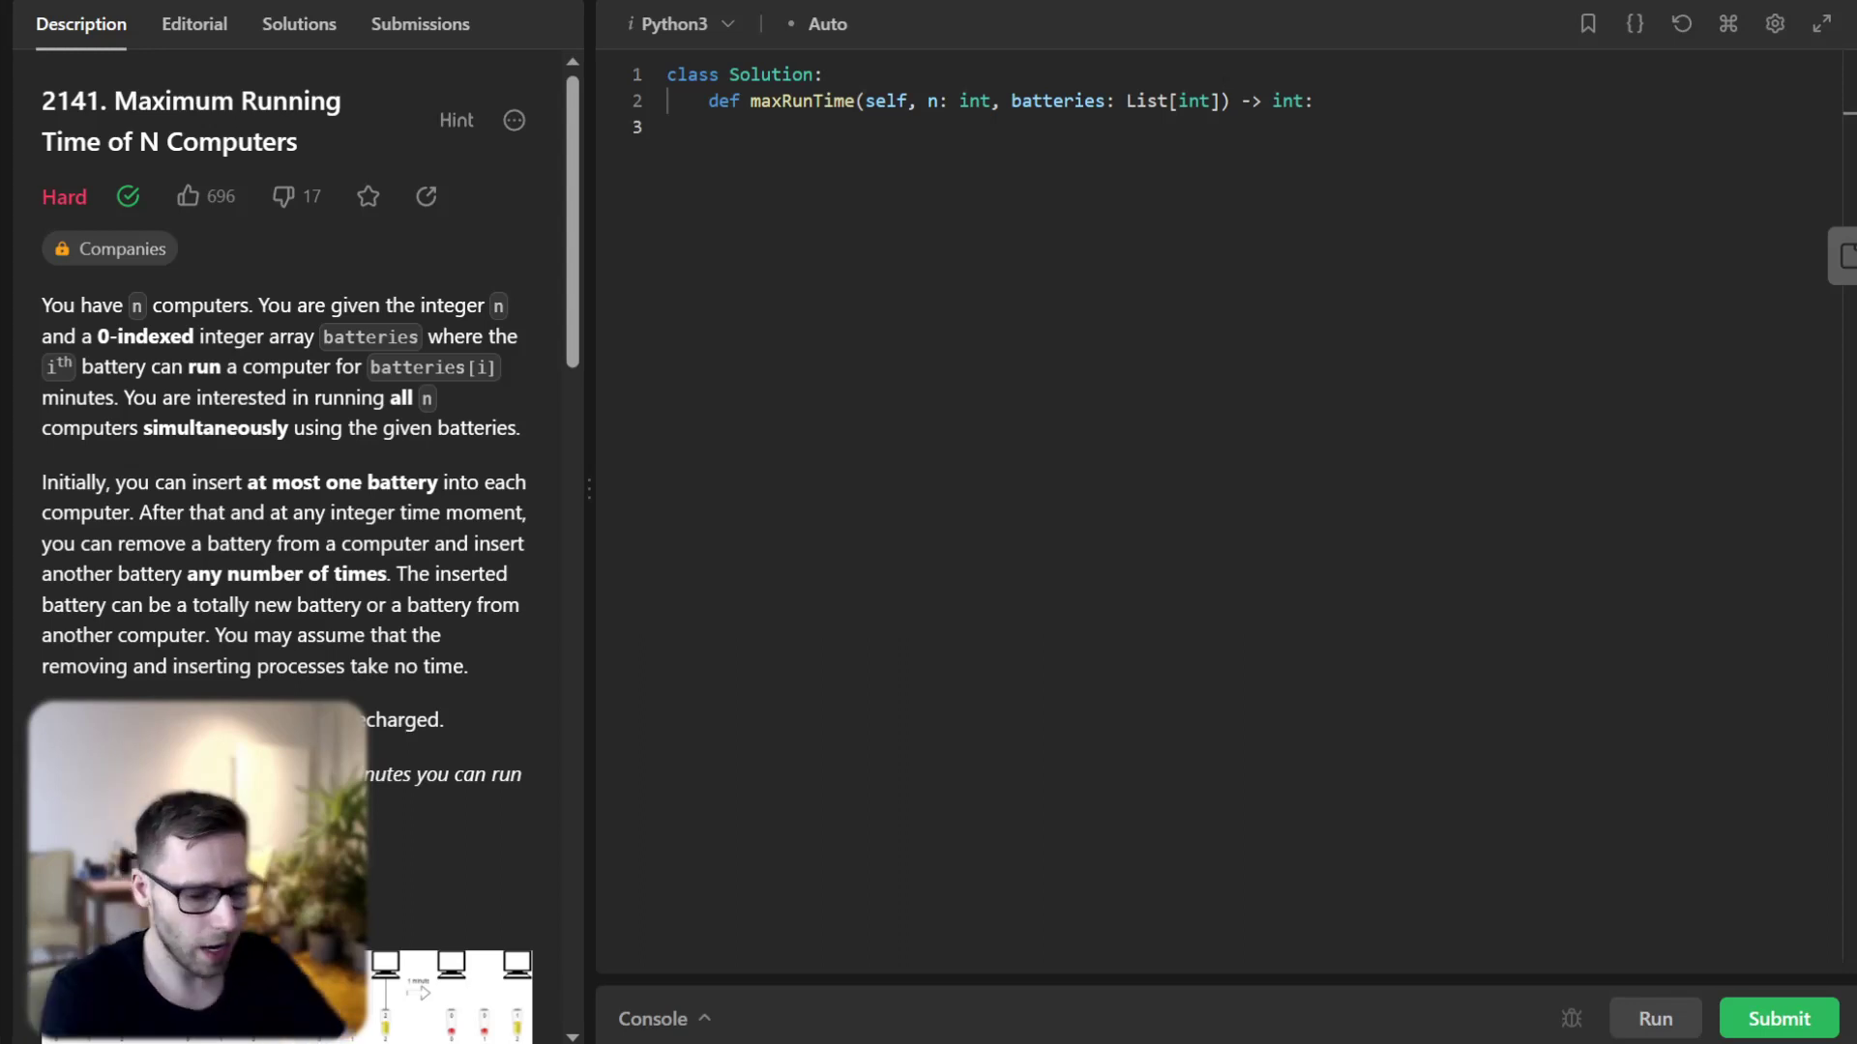
{"action": "type", "text": "left,"}
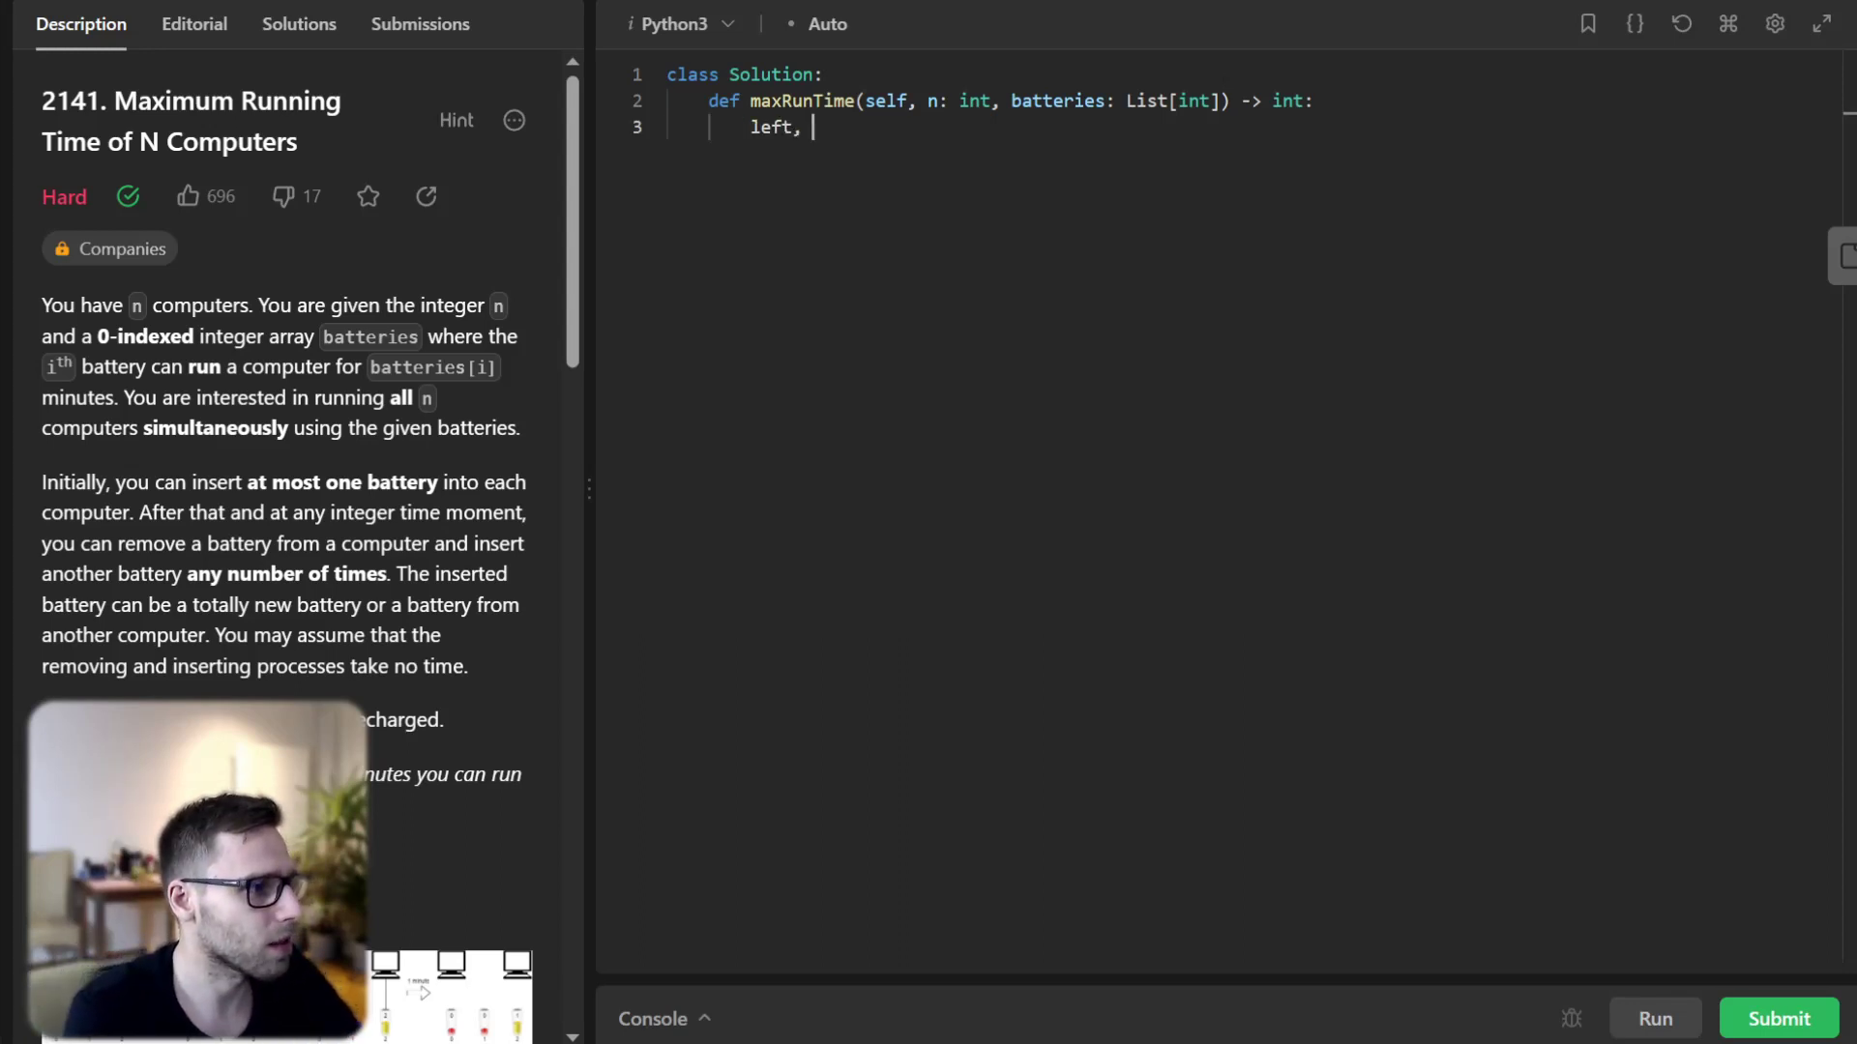
{"action": "type", "text": "right="}
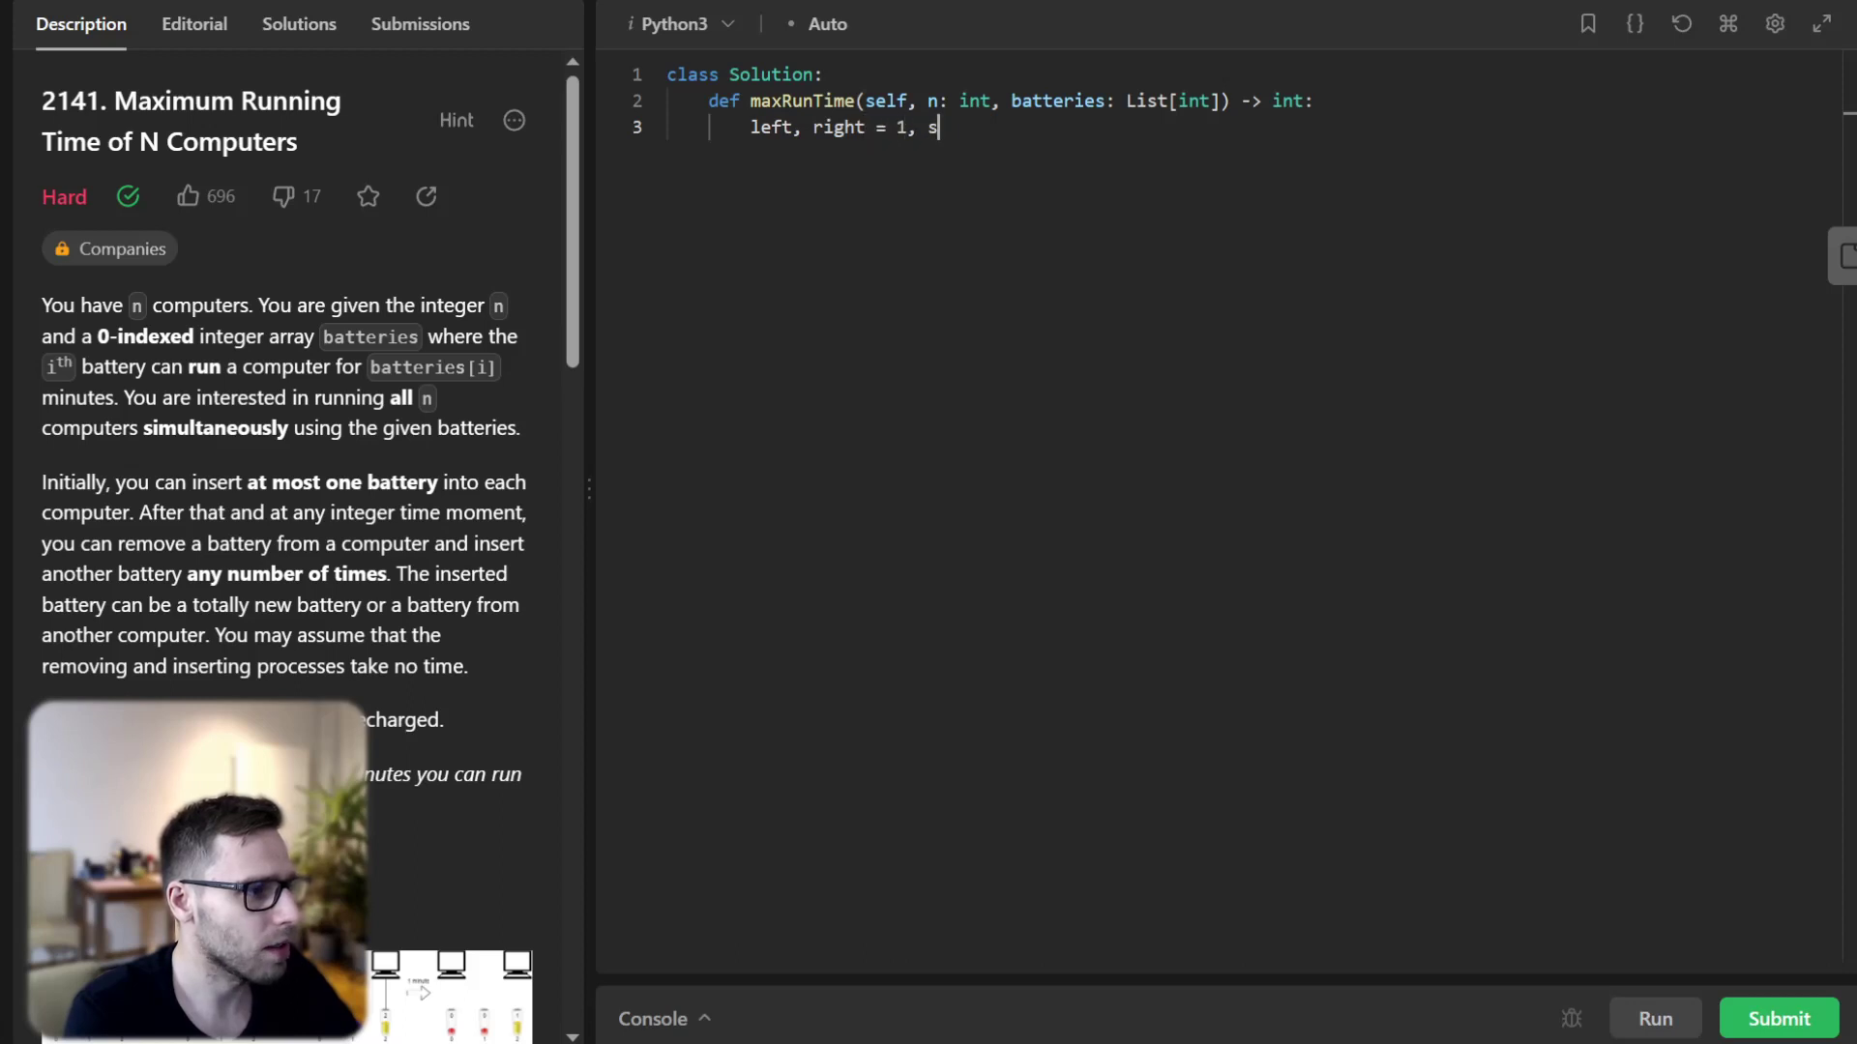
{"action": "type", "text": "um(batteries) // n"}
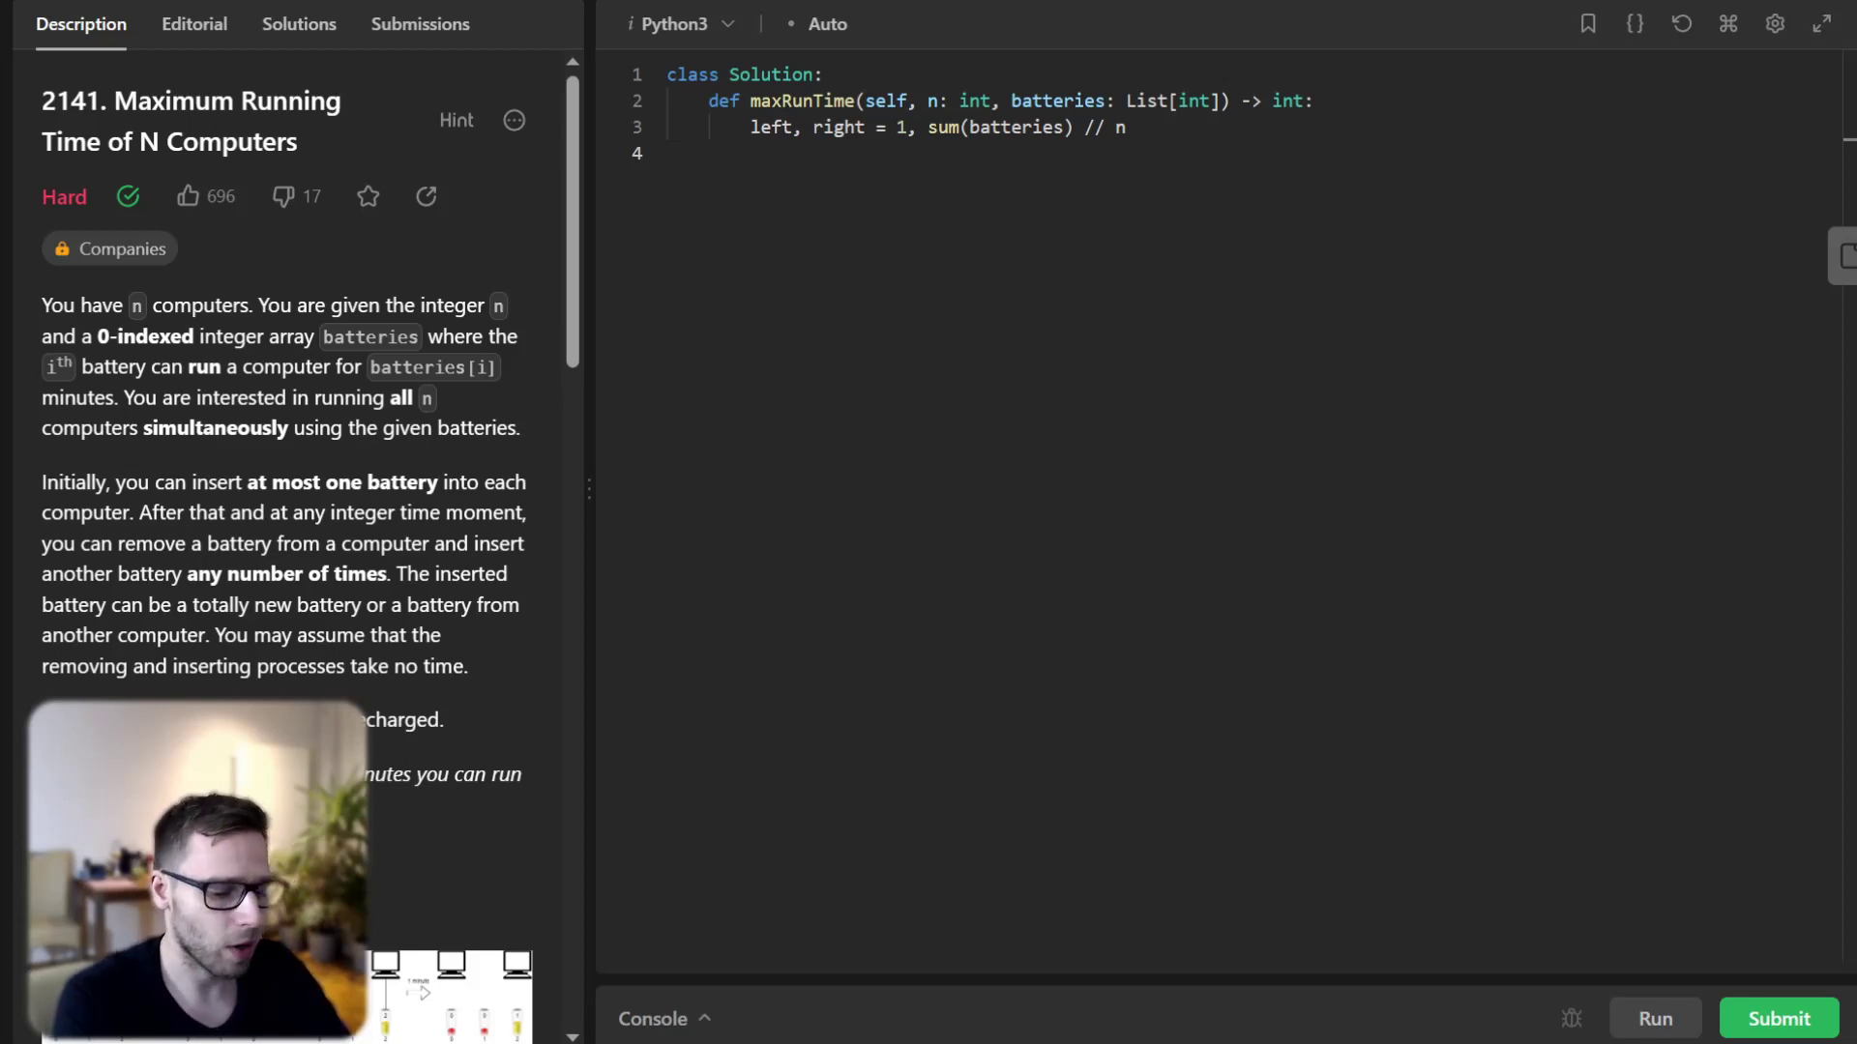
- Write the while loop testing whether sum(min(battery, target)) covers target * n, updating left or right
{"action": "type", "text": "while left < right:"}
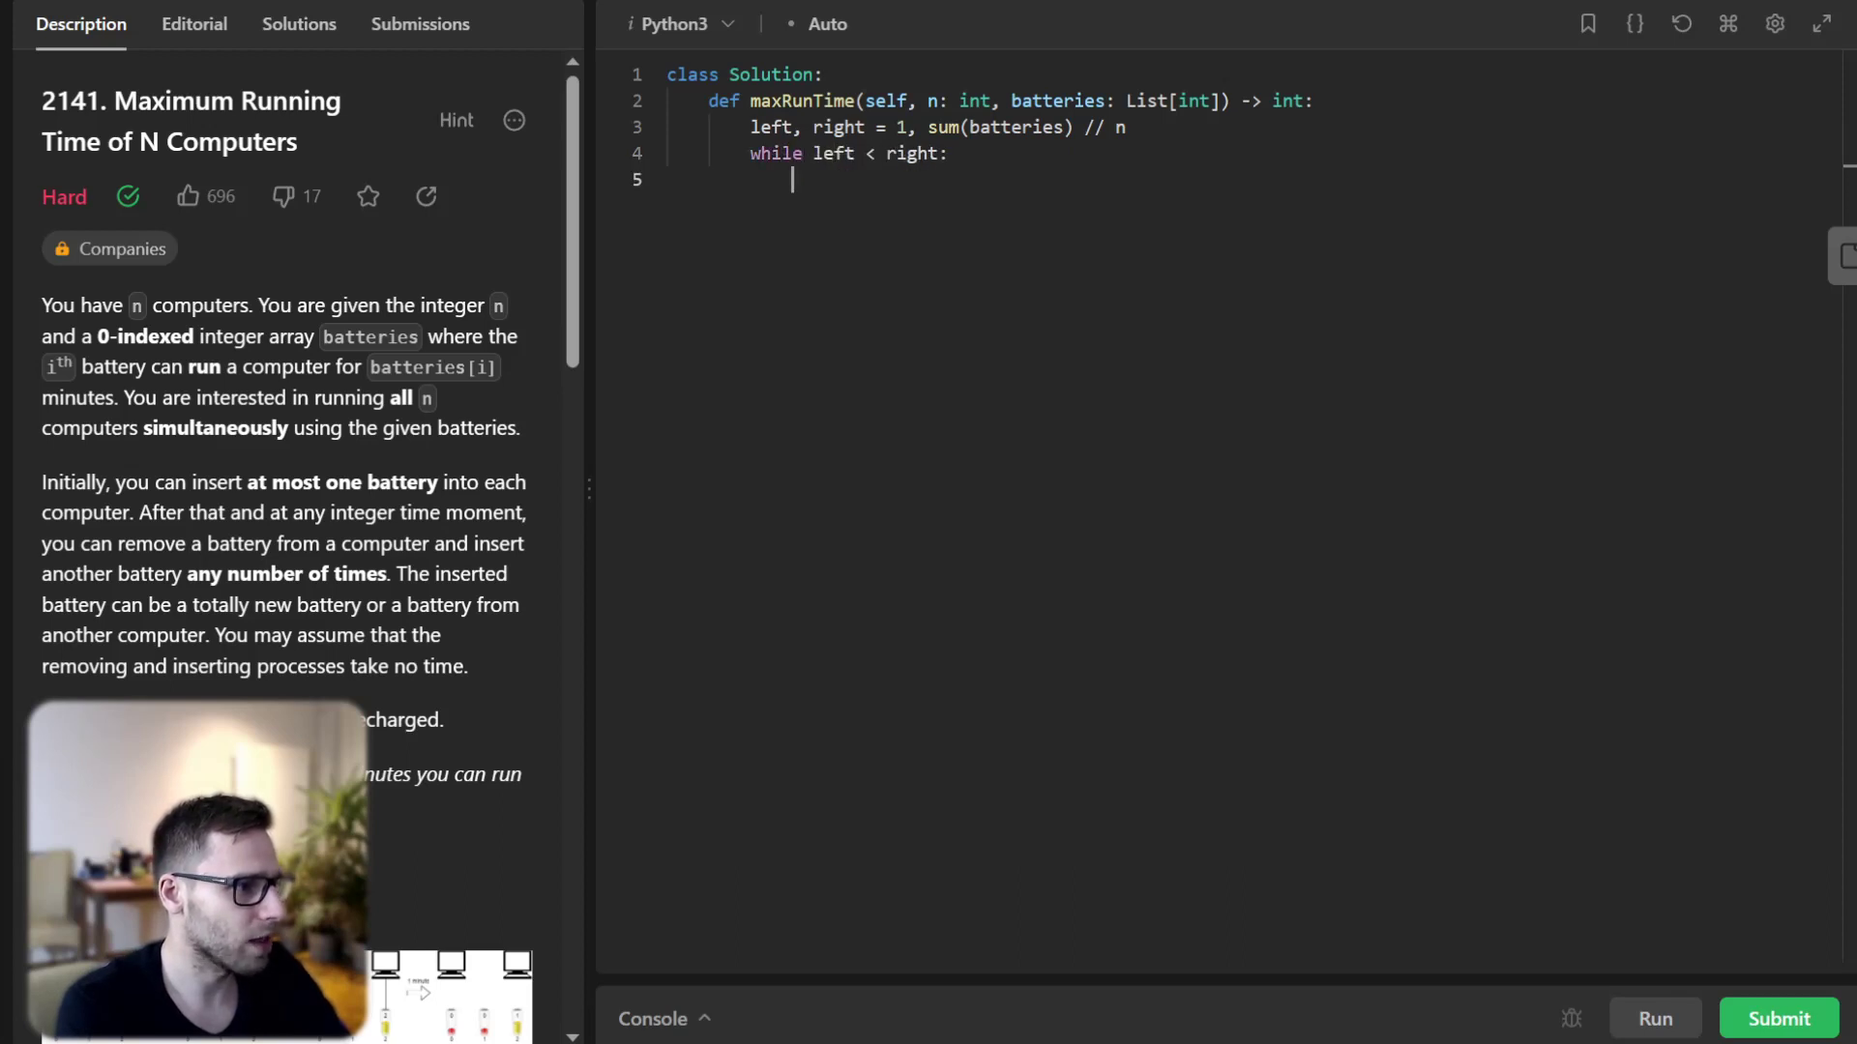
{"action": "type", "text": "target = right - (right - left) //"}
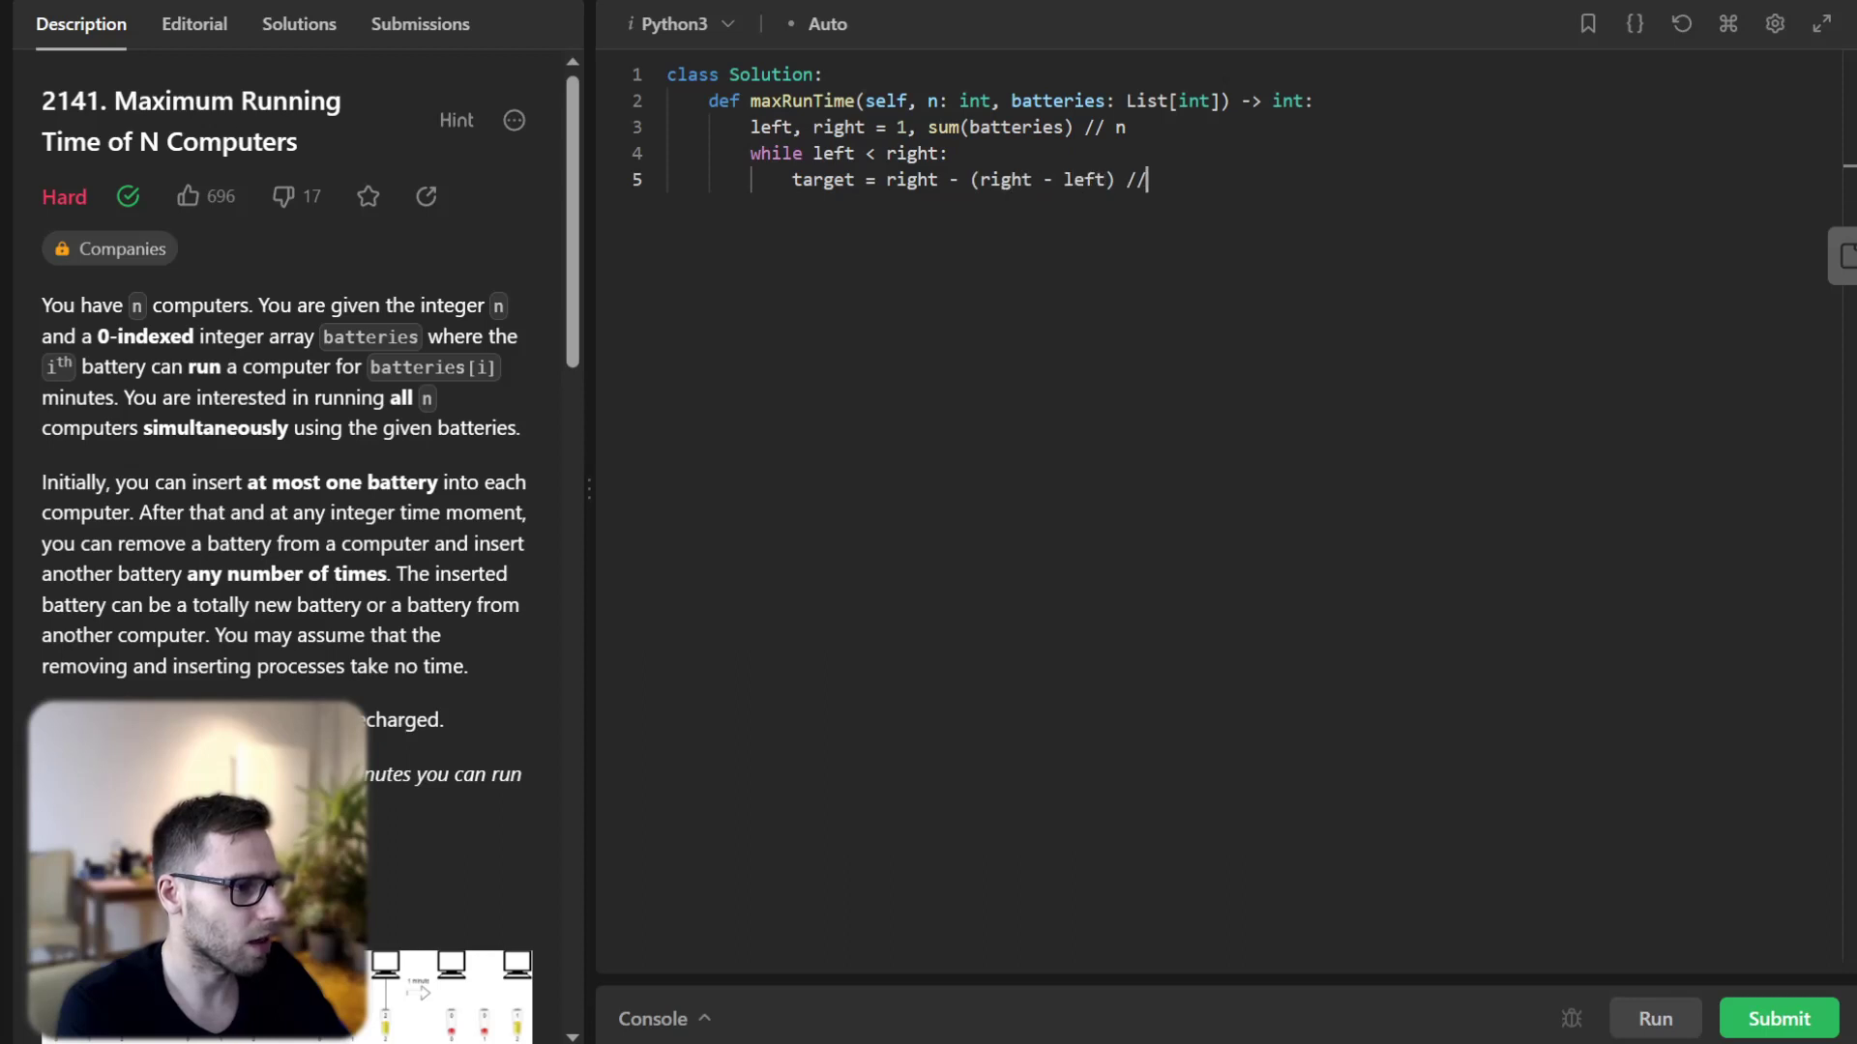
{"action": "type", "text": "2"}
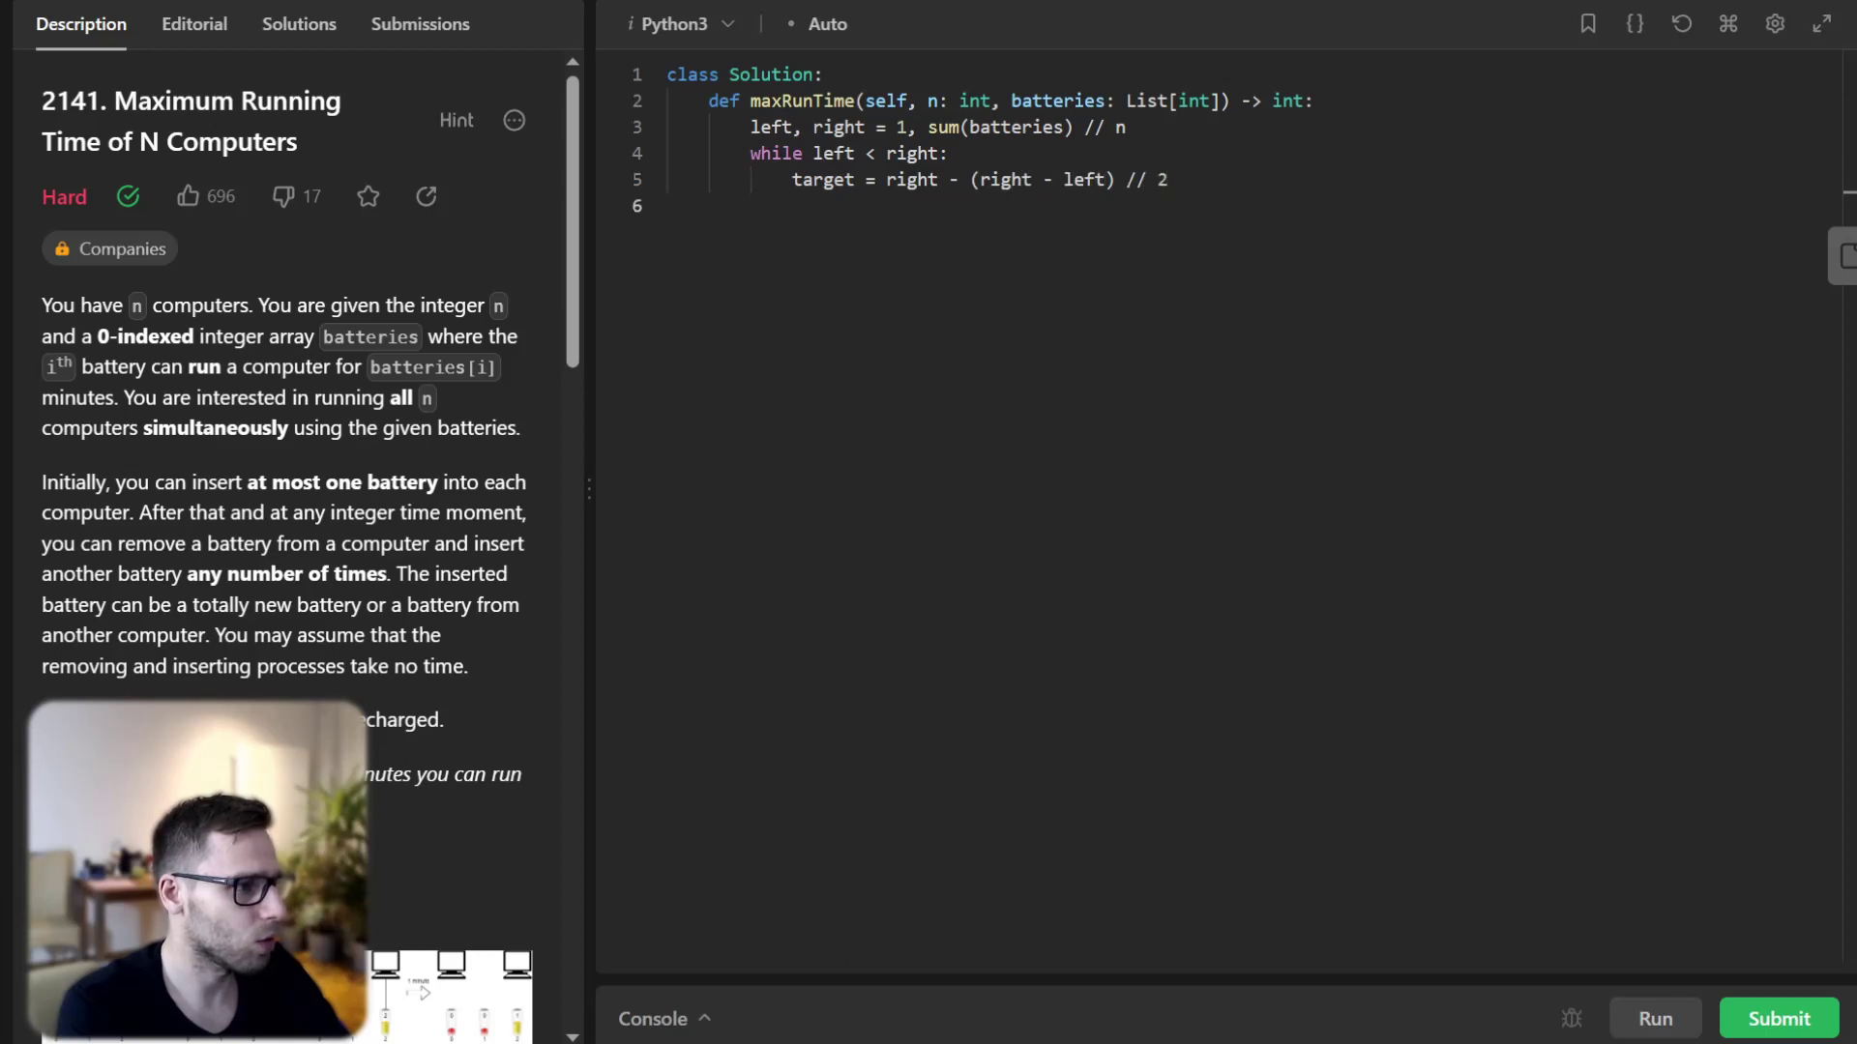
{"action": "type", "text": "if sum()"}
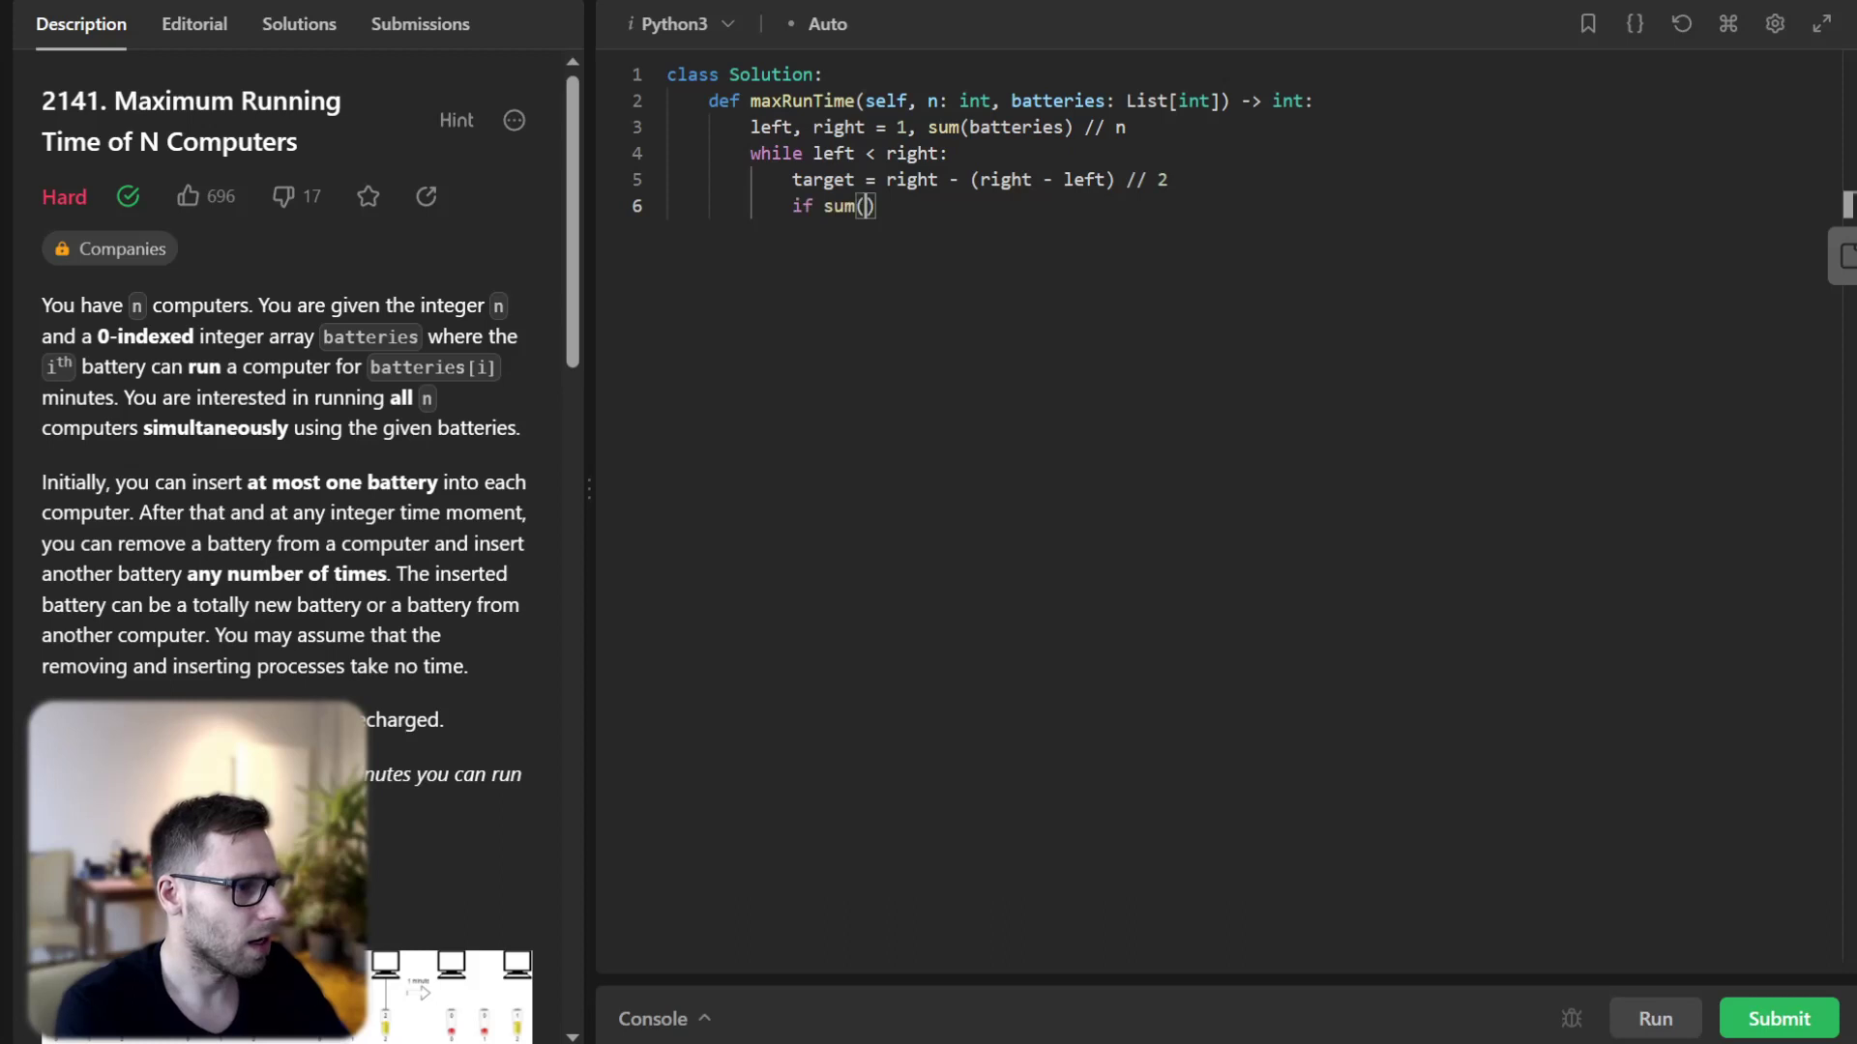
{"action": "type", "text": "min(battery, target"}
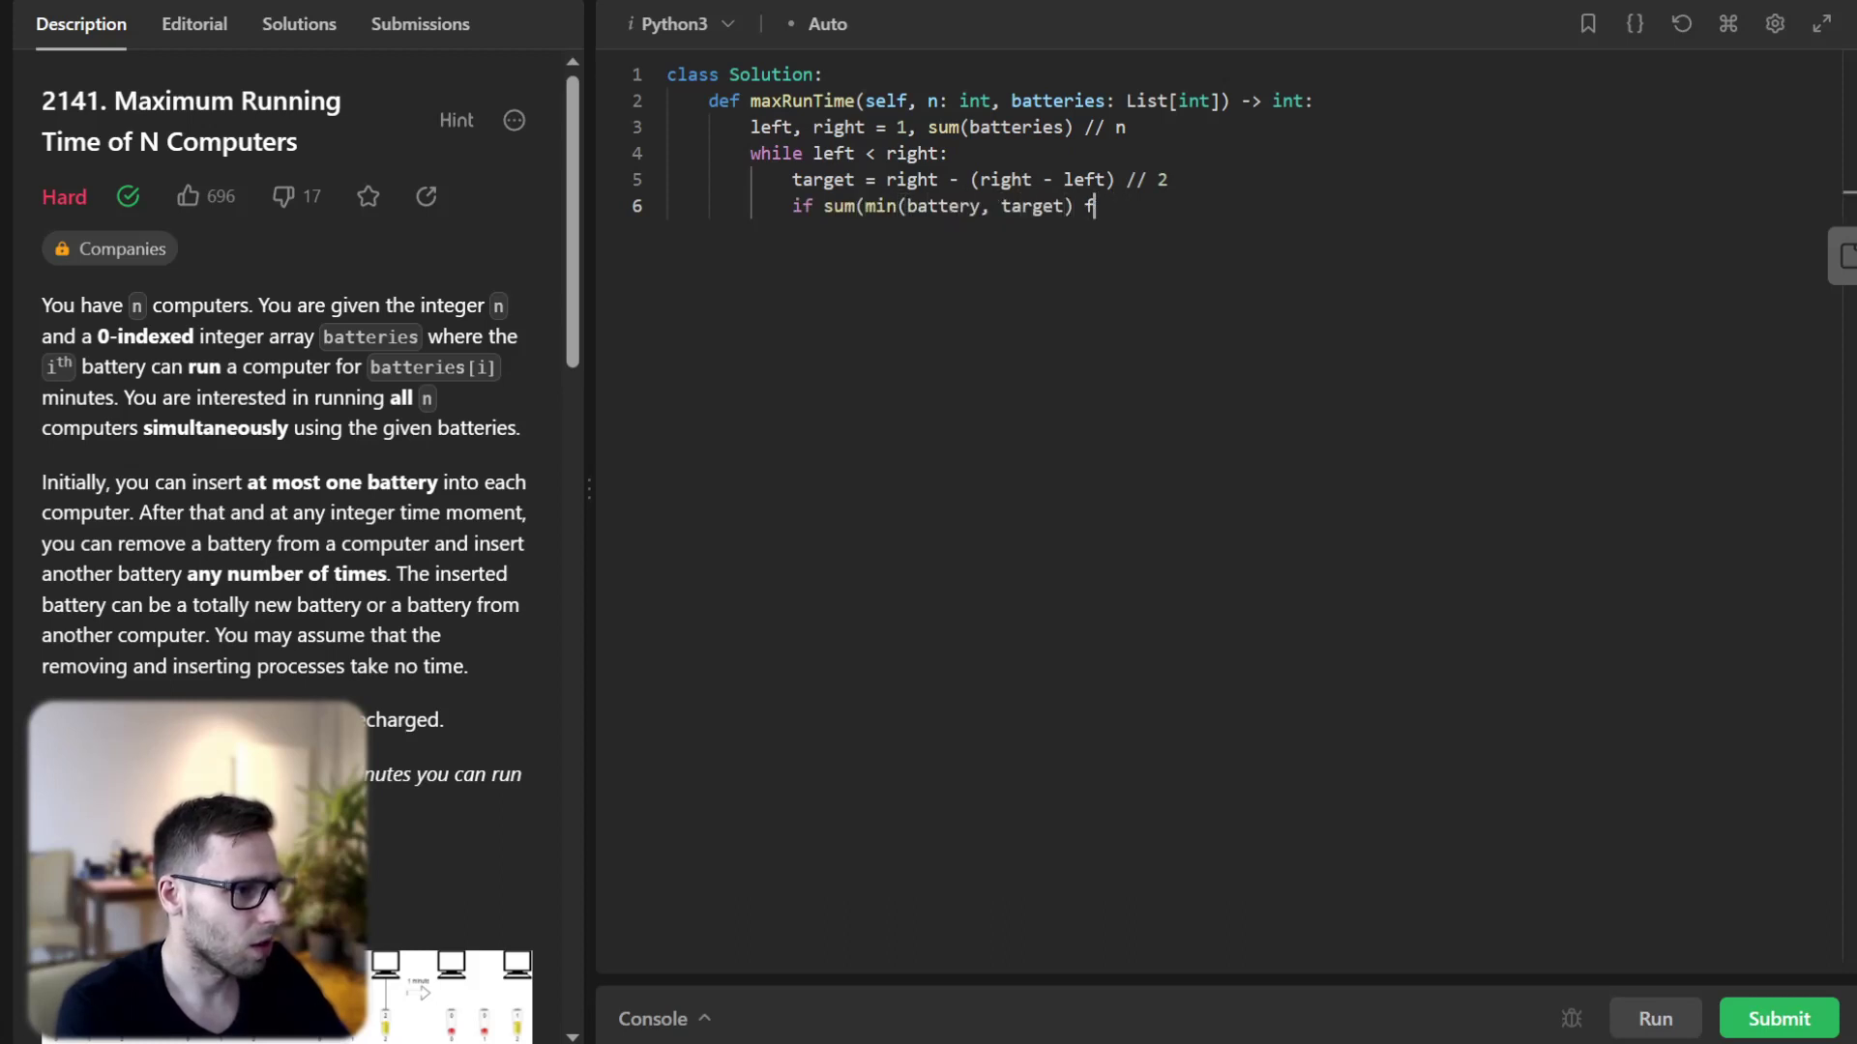
{"action": "type", "text": "or battery in batteries) >="}
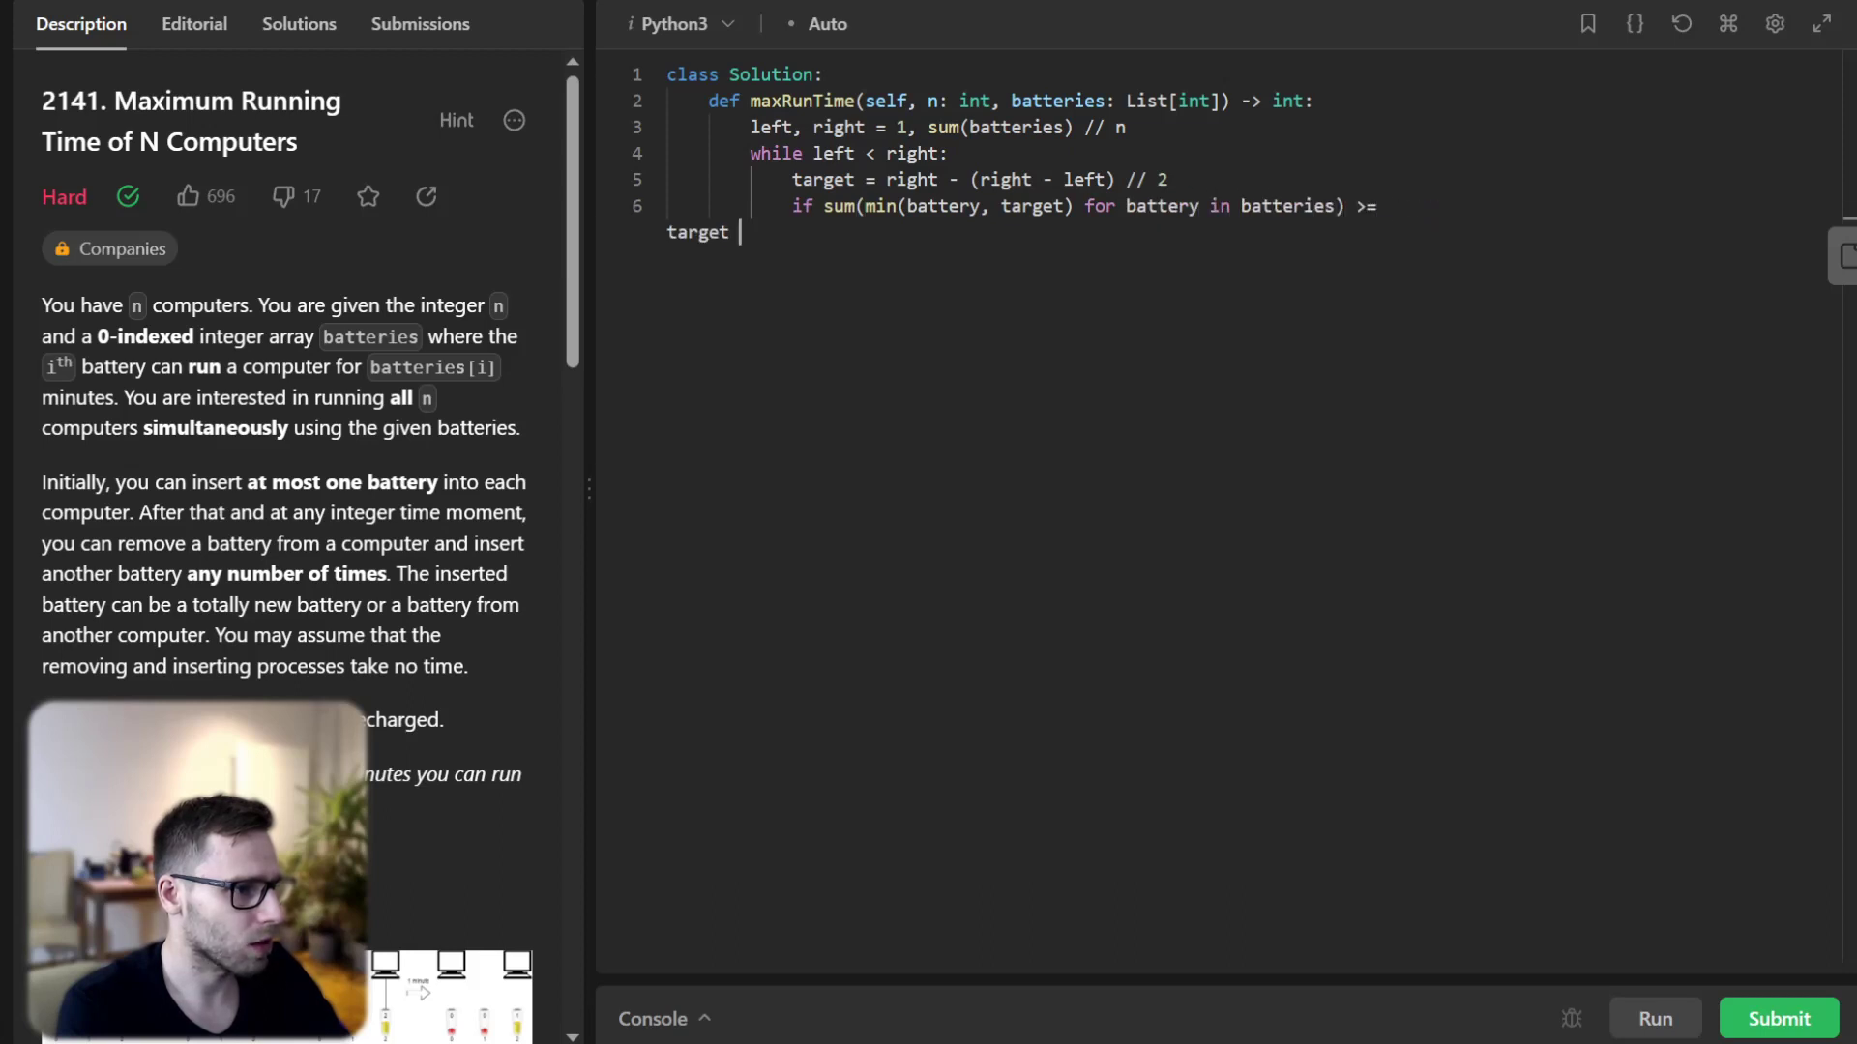
{"action": "type", "text": "target * n:"}
{"action": "type", "text": "left = target"}
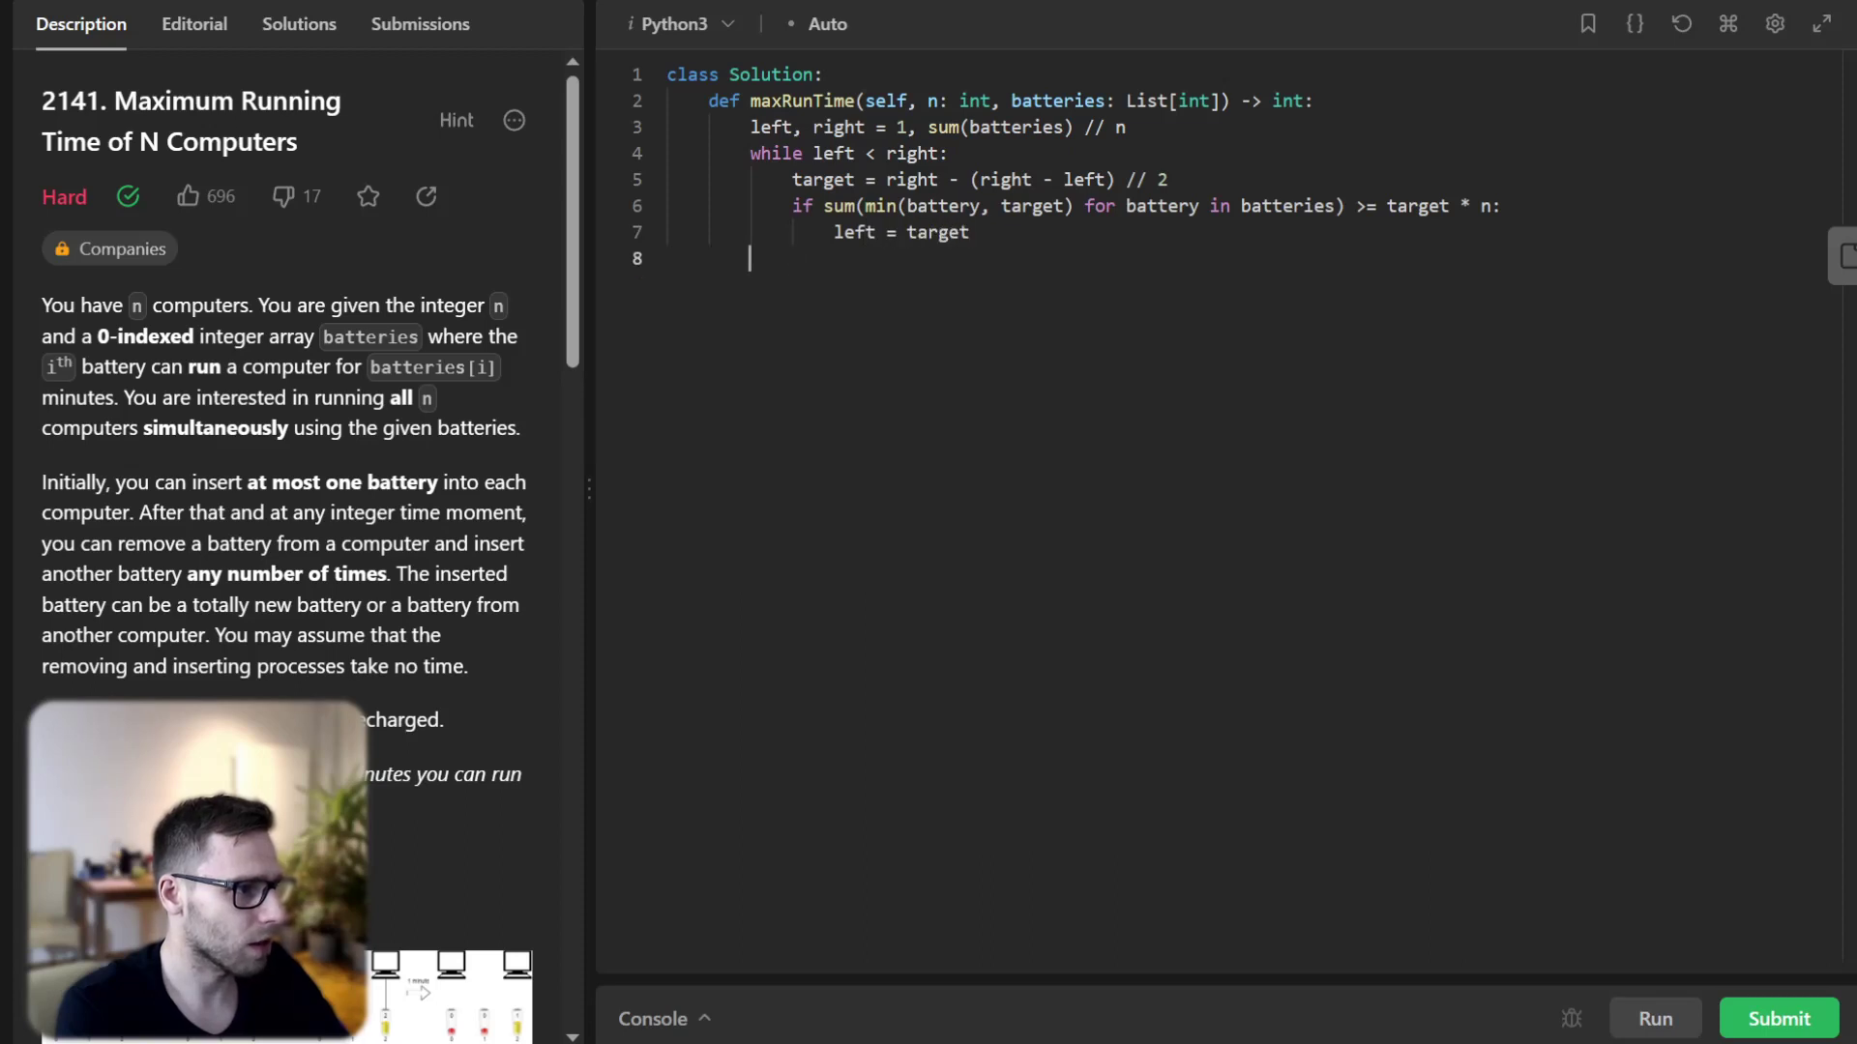
{"action": "type", "text": "else:"}
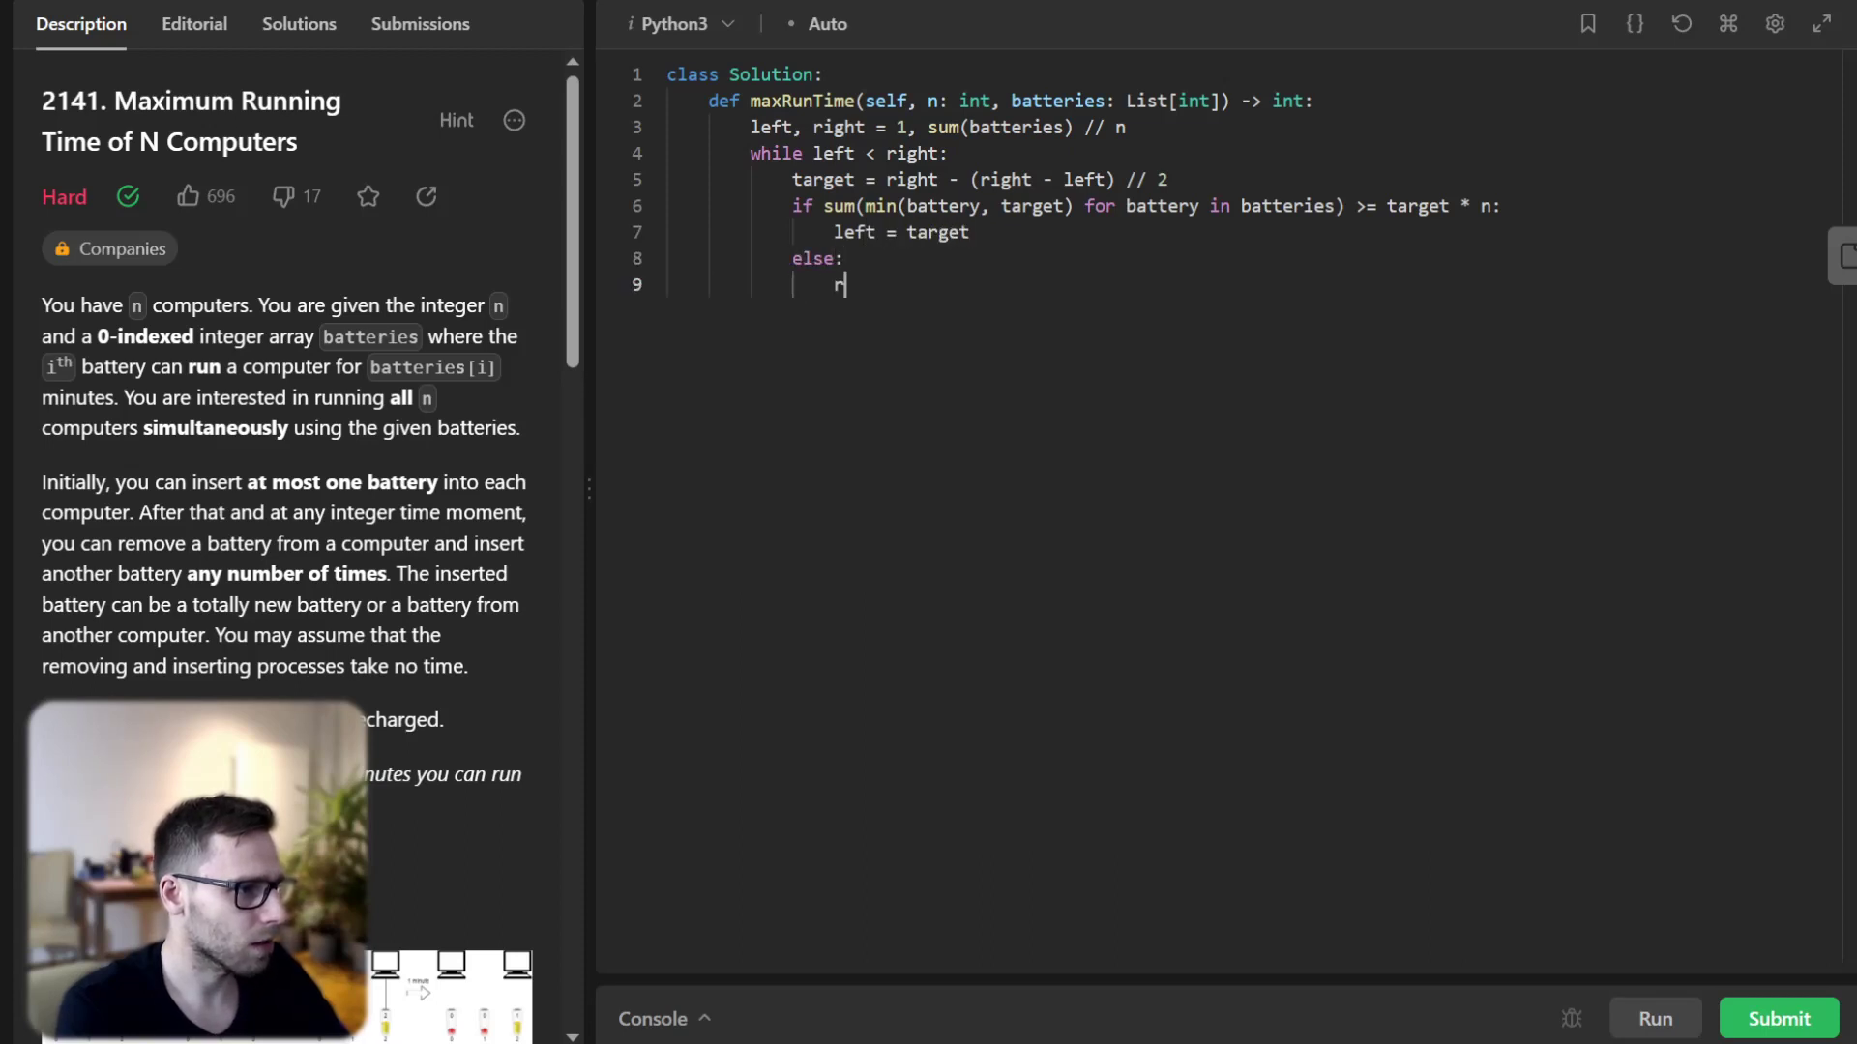
{"action": "type", "text": "ight = target - 1"}
{"action": "type", "text": "return left"}
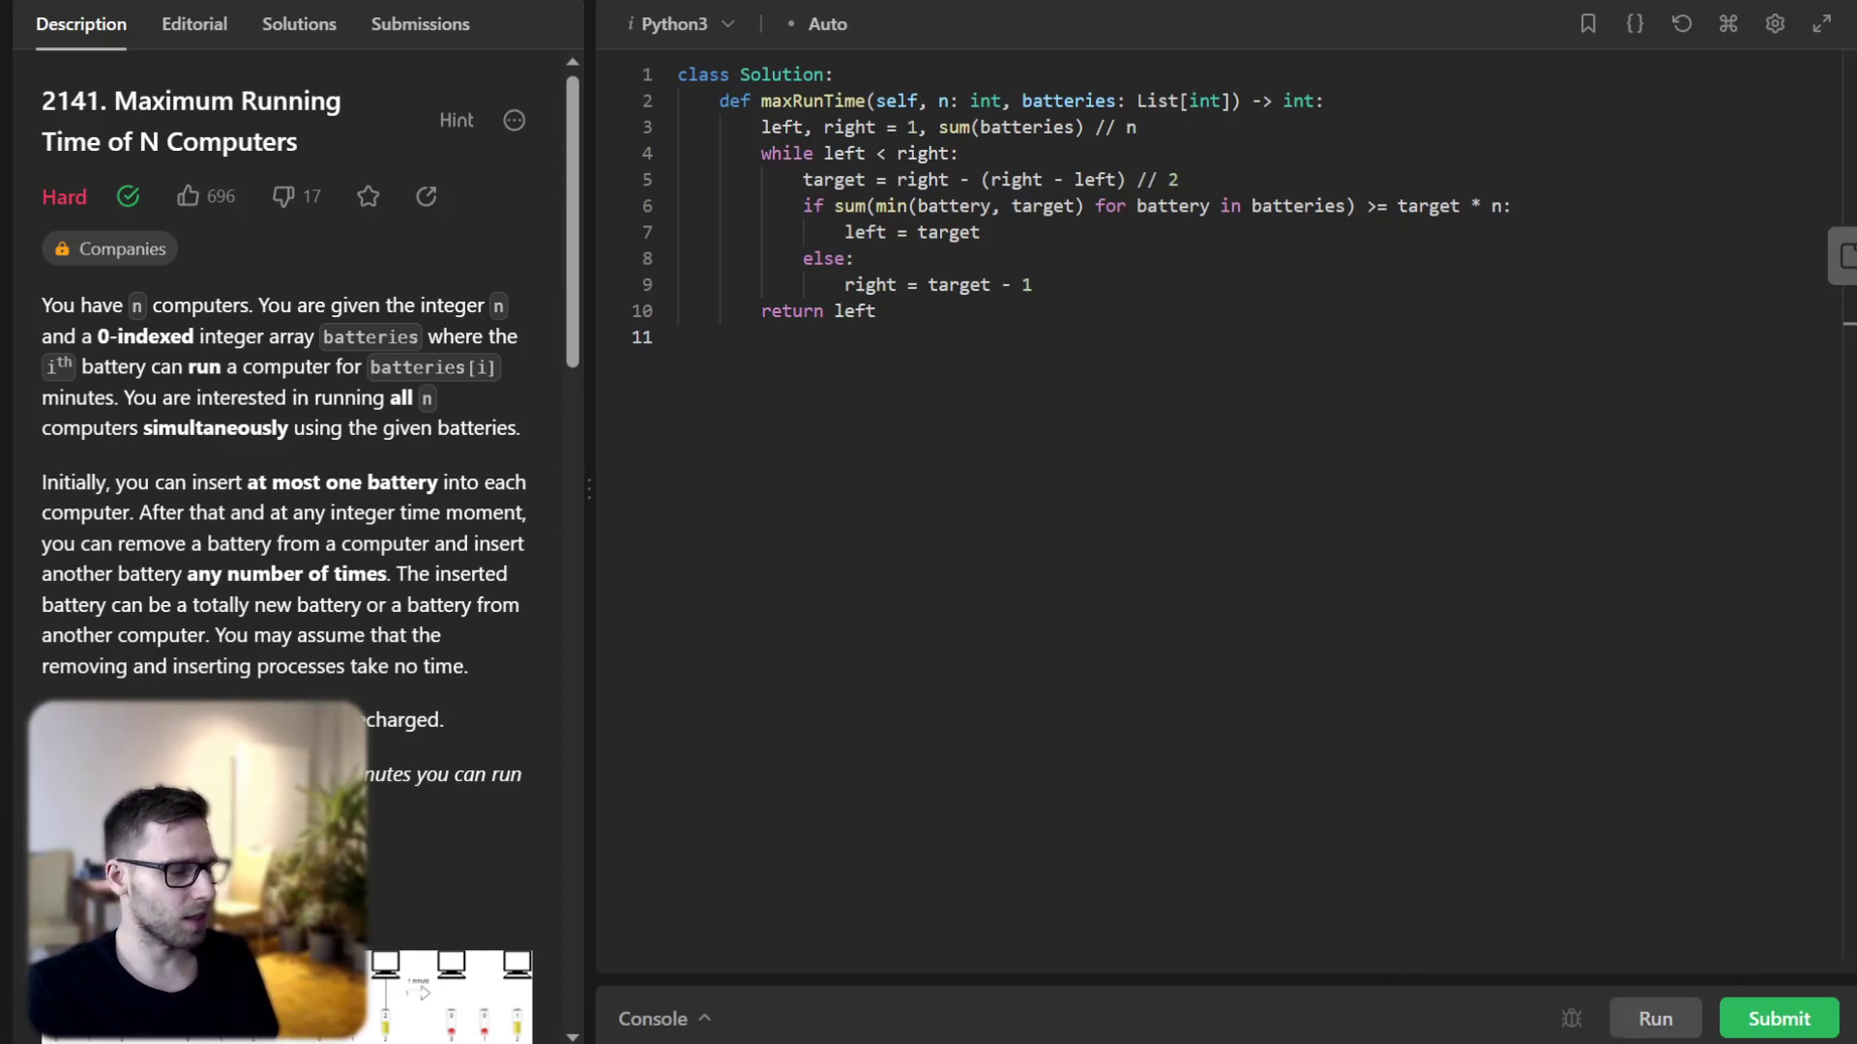
- Run both sample test cases, then submit maxRunTime for an Accepted verdict (2271 ms)
{"action": "left_click", "coordinate": [1652, 1018]}
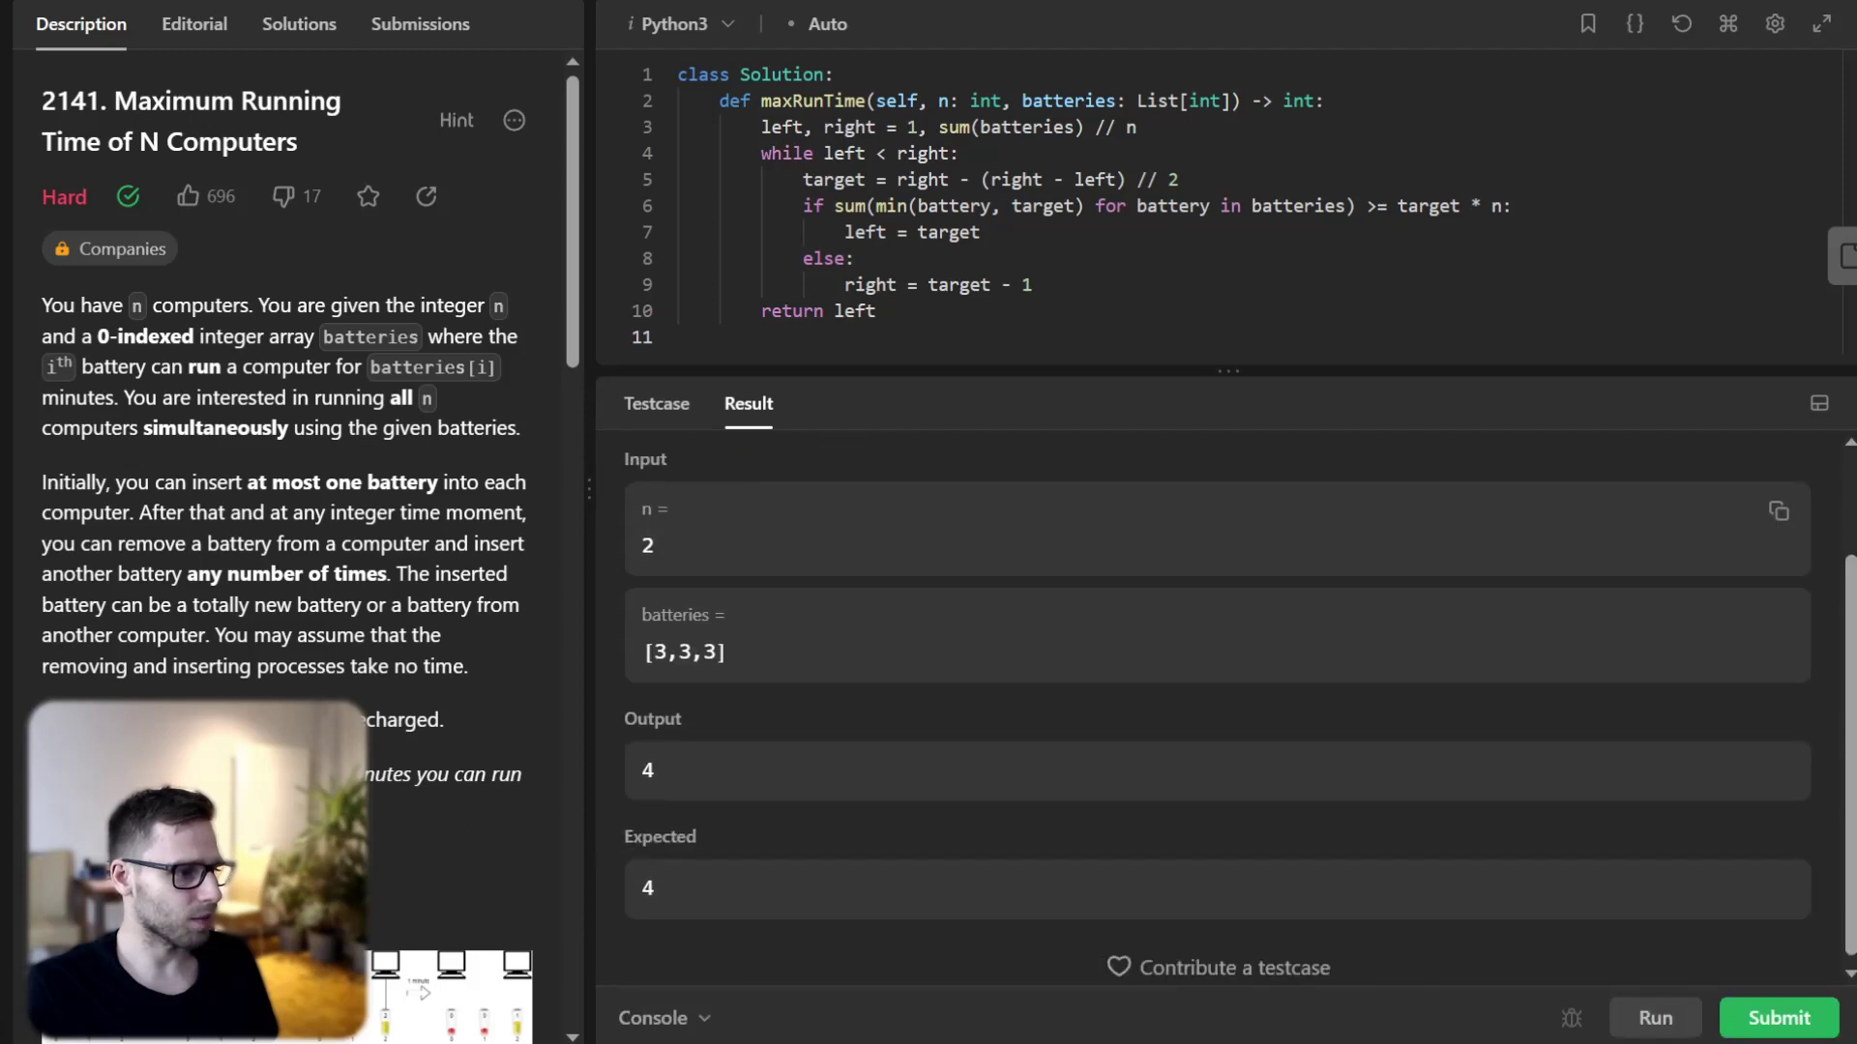
{"action": "left_click", "coordinate": [1778, 1017]}
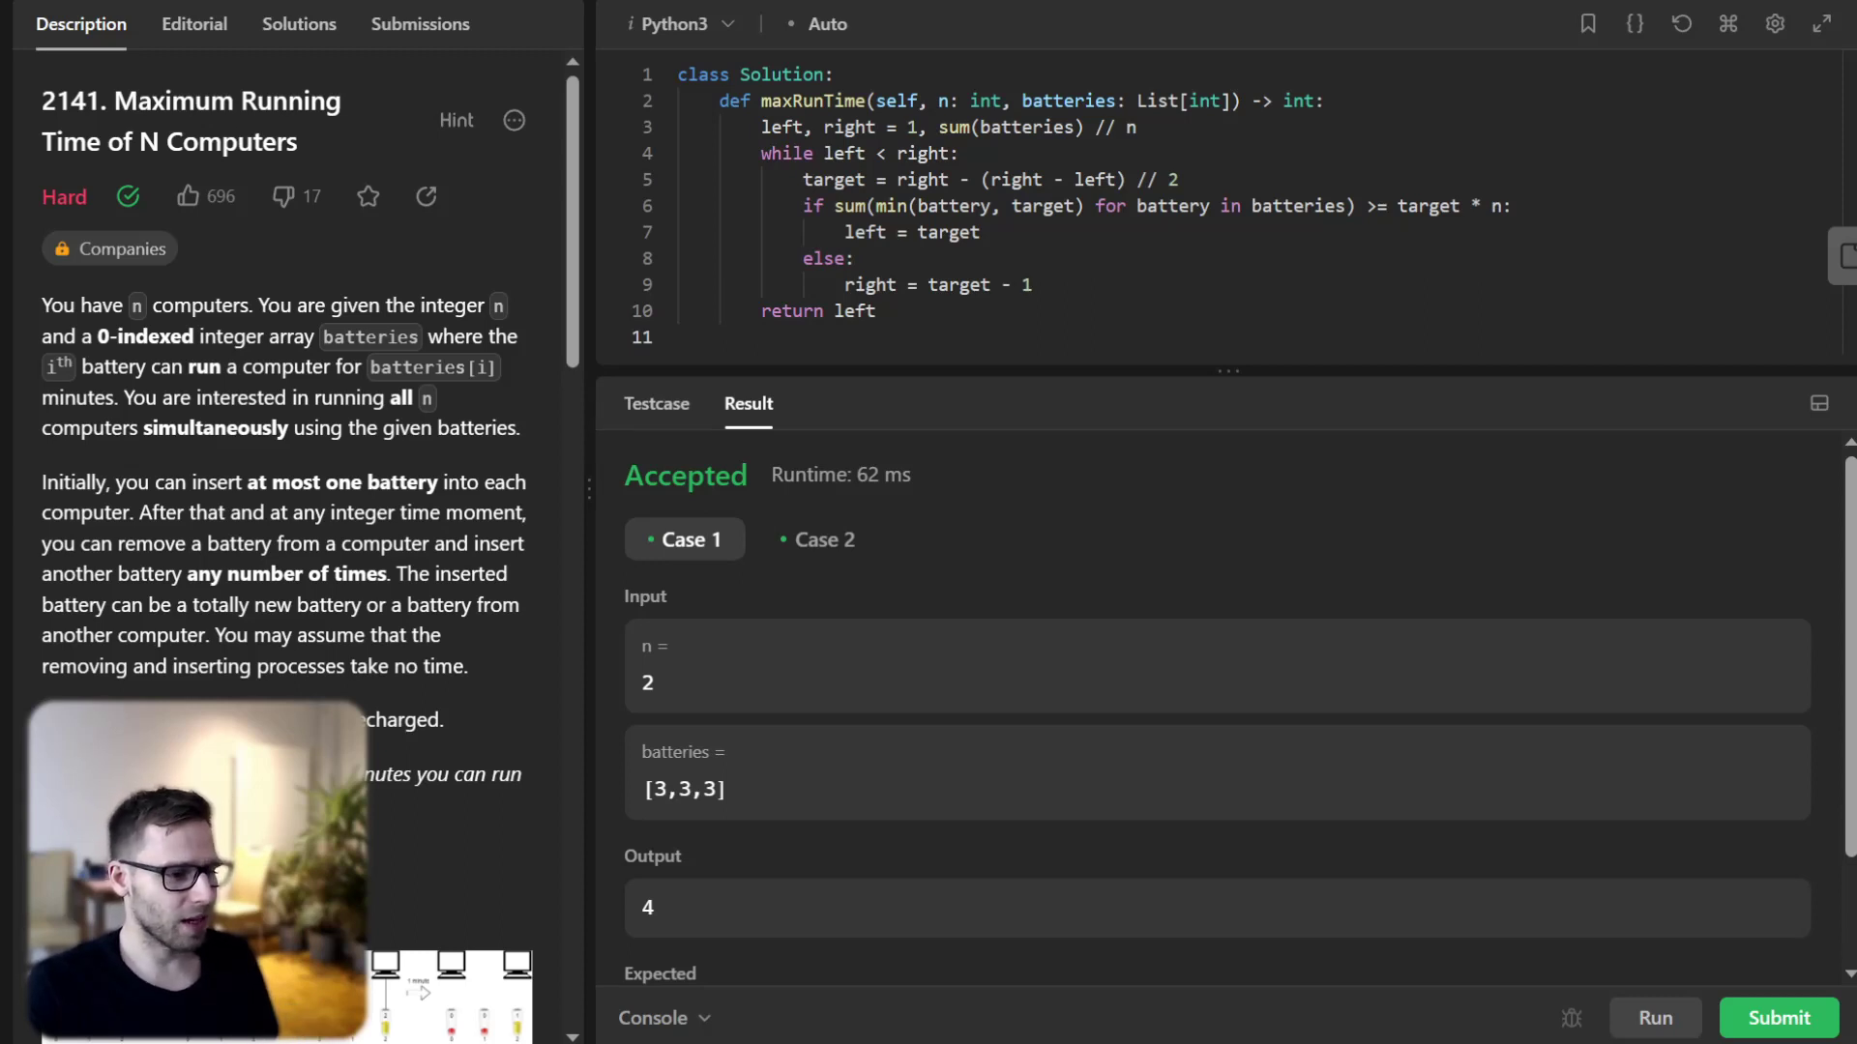
{"action": "left_click", "coordinate": [1778, 1018]}
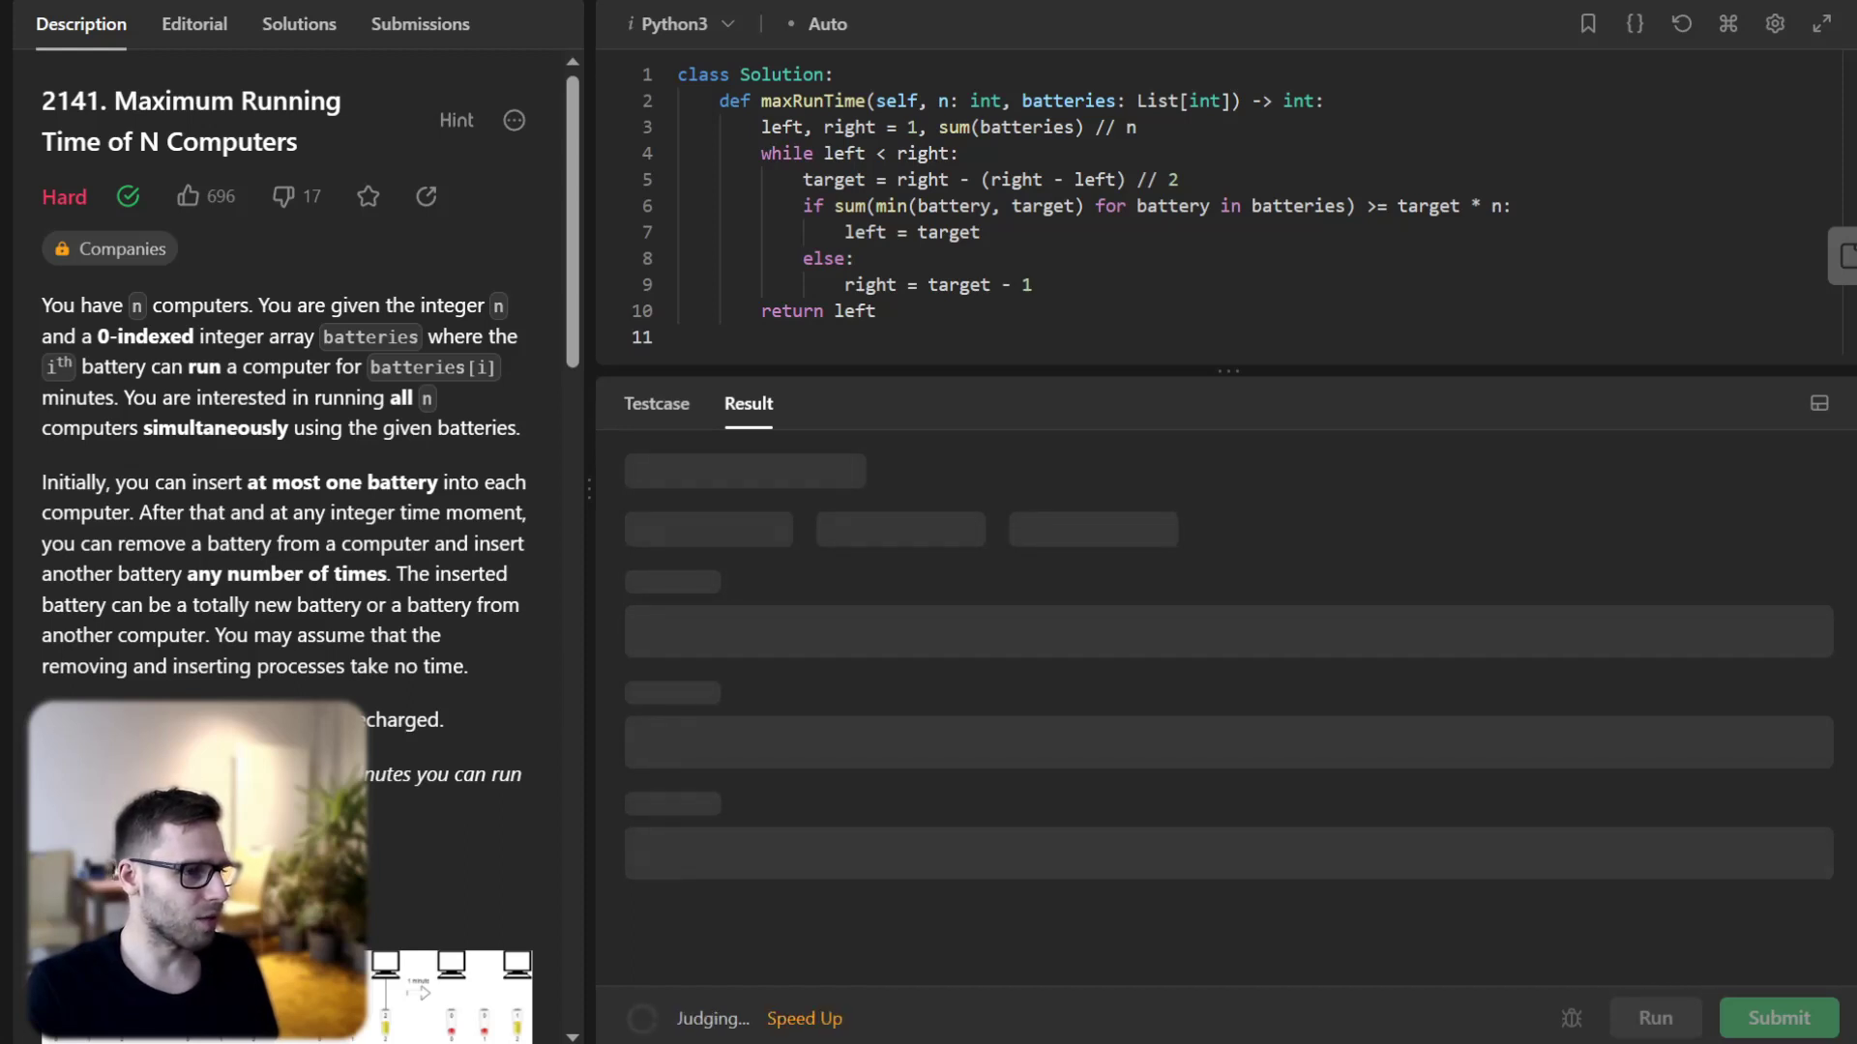
{"action": "left_click", "coordinate": [1776, 1017]}
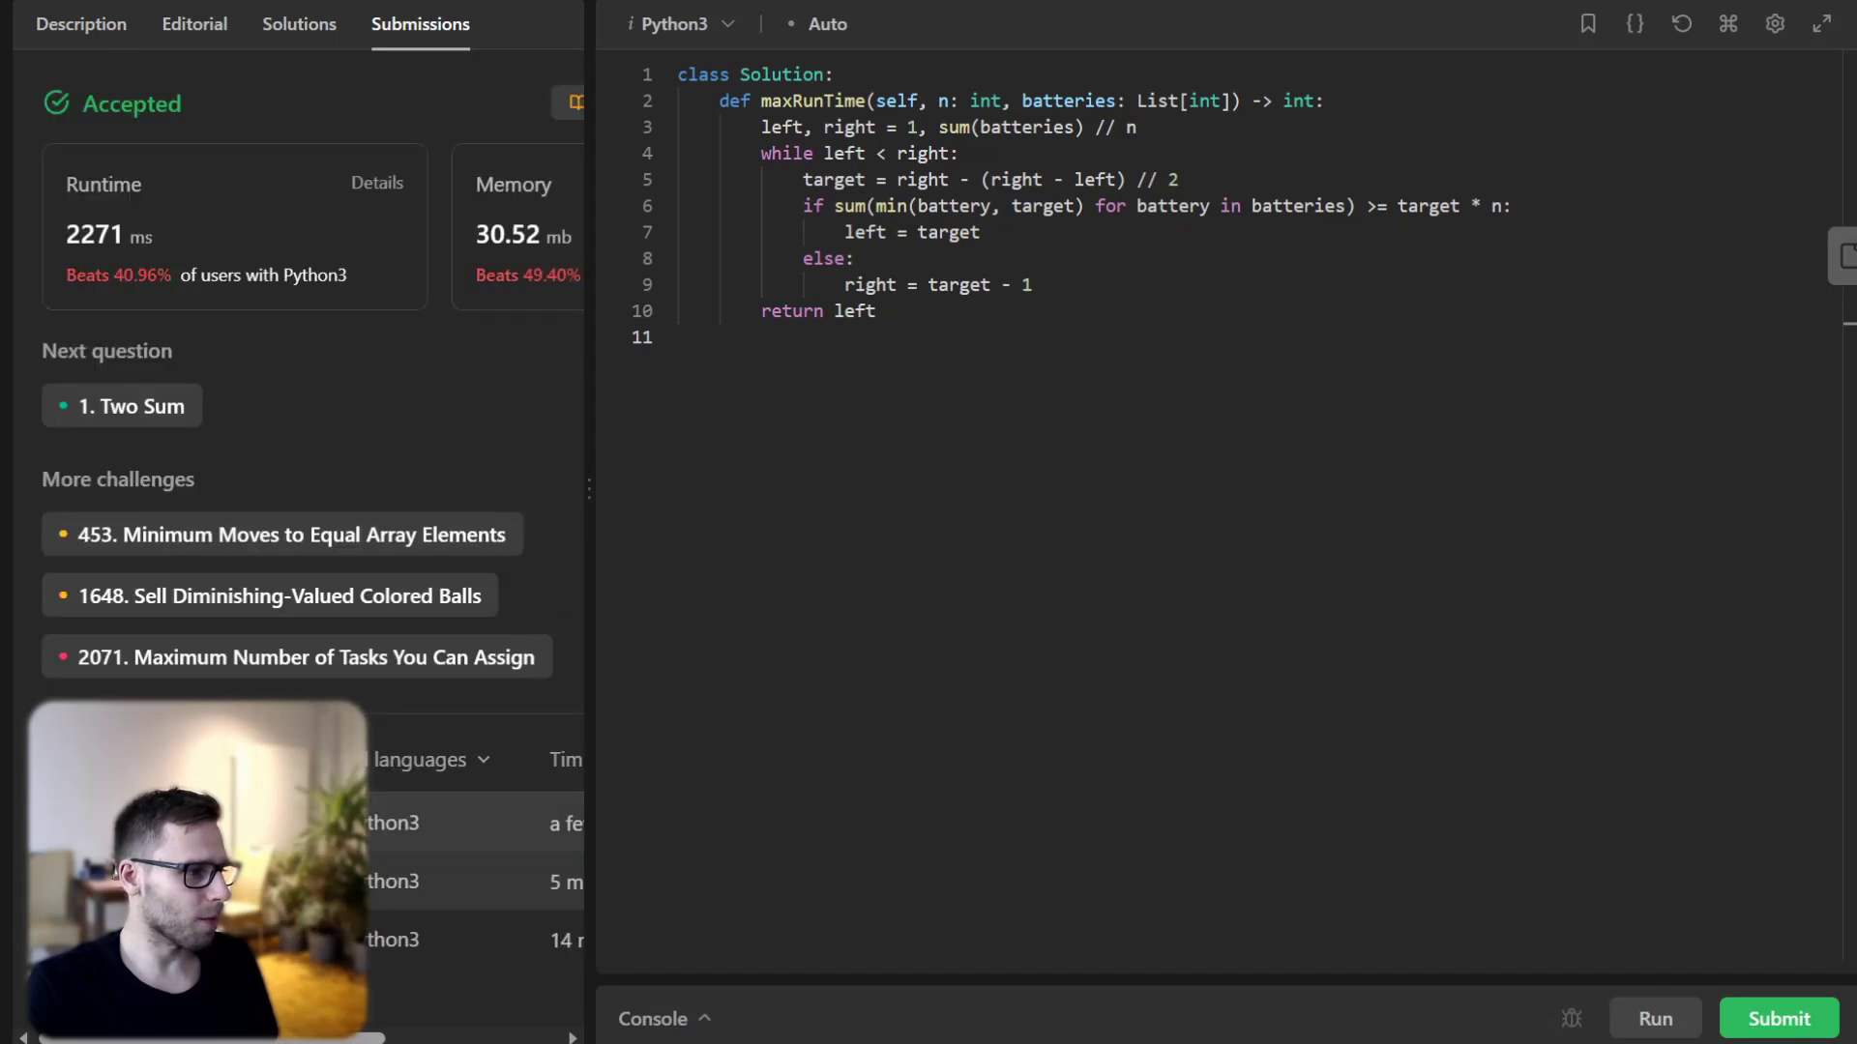